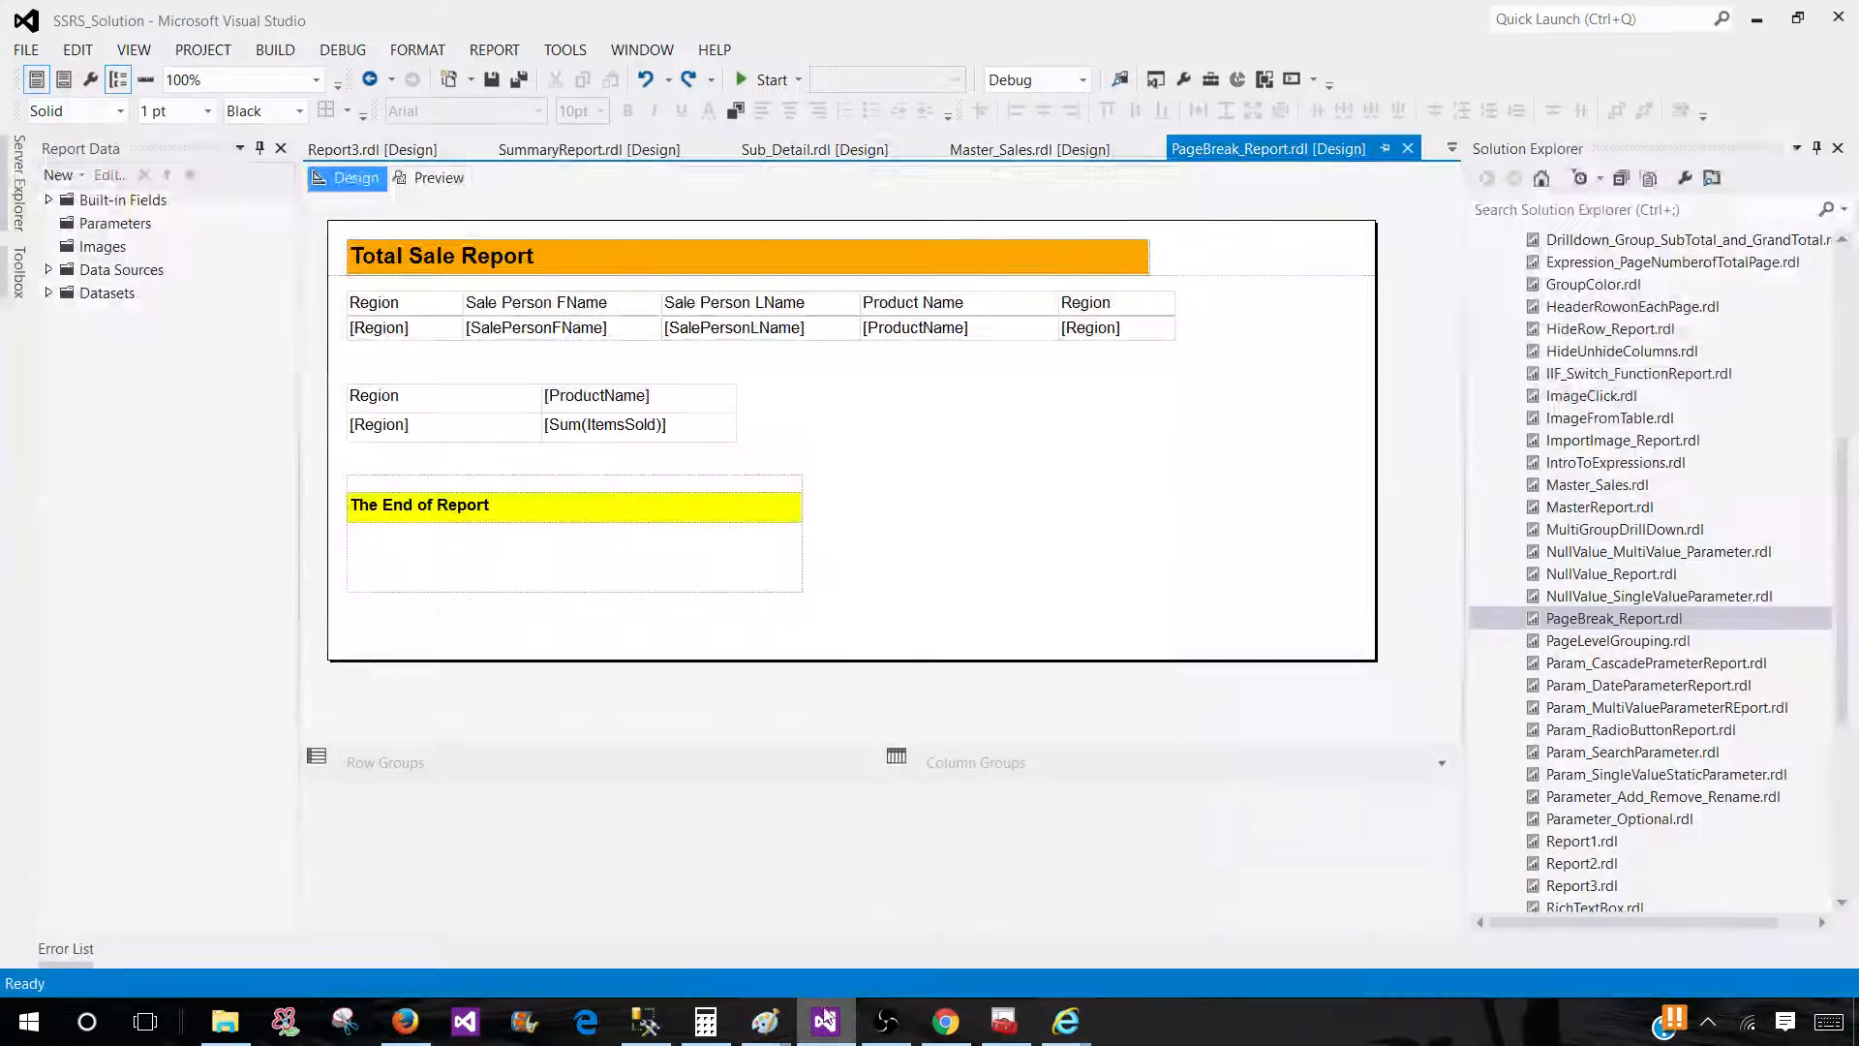
Step: Preview the current report rendering and return to the design layout
left_click(380, 302)
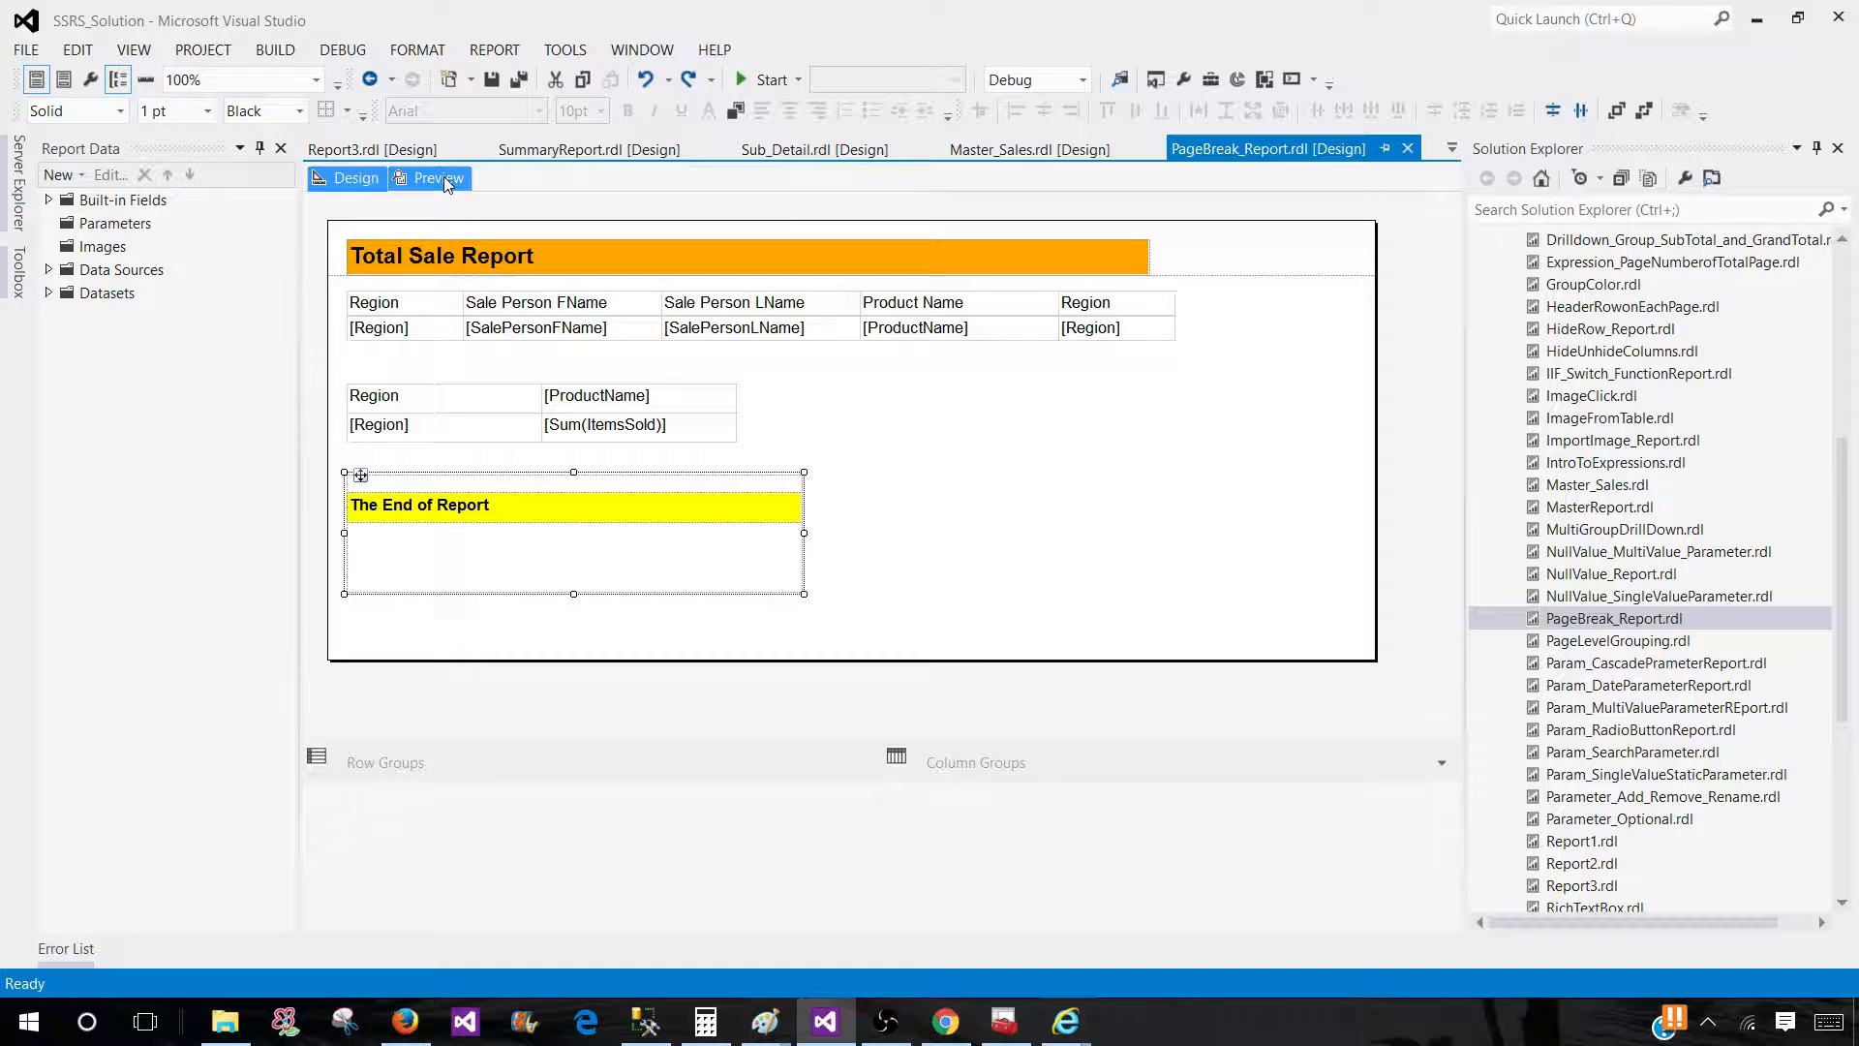
left_click(438, 178)
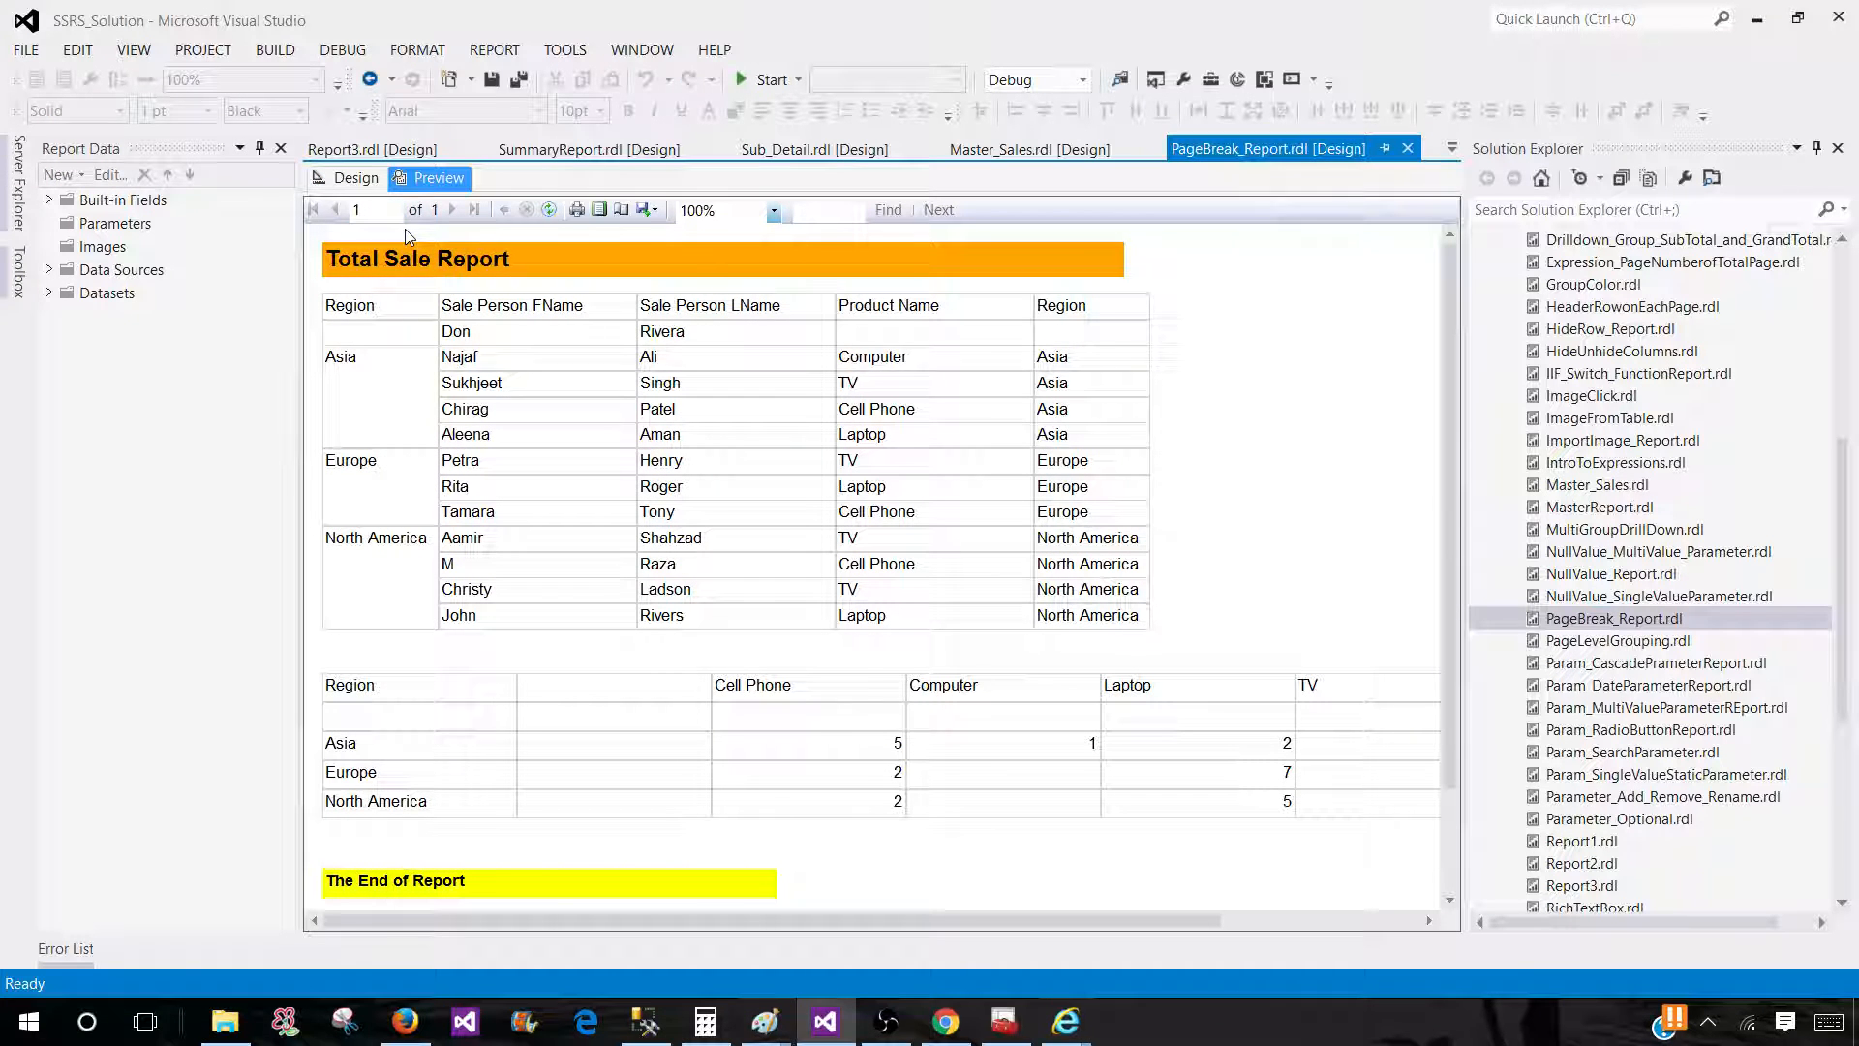
mouse_move(720, 581)
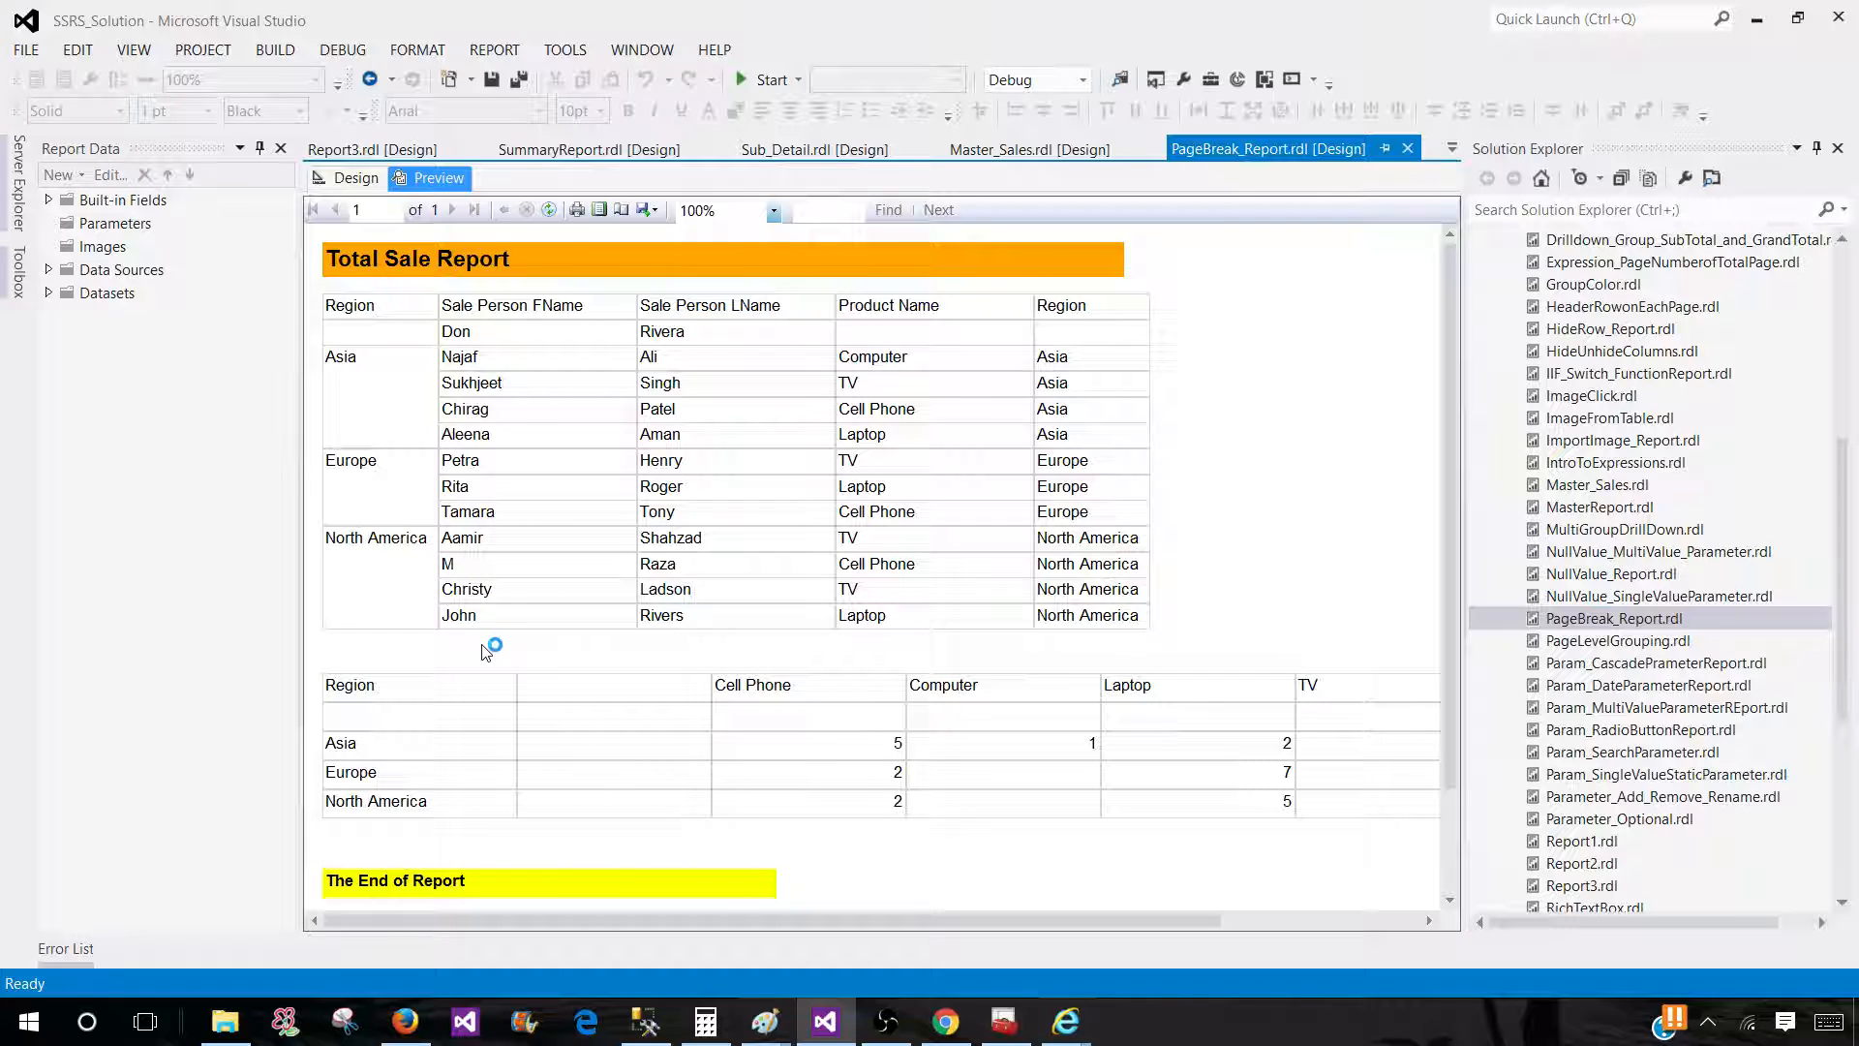
left_click(355, 178)
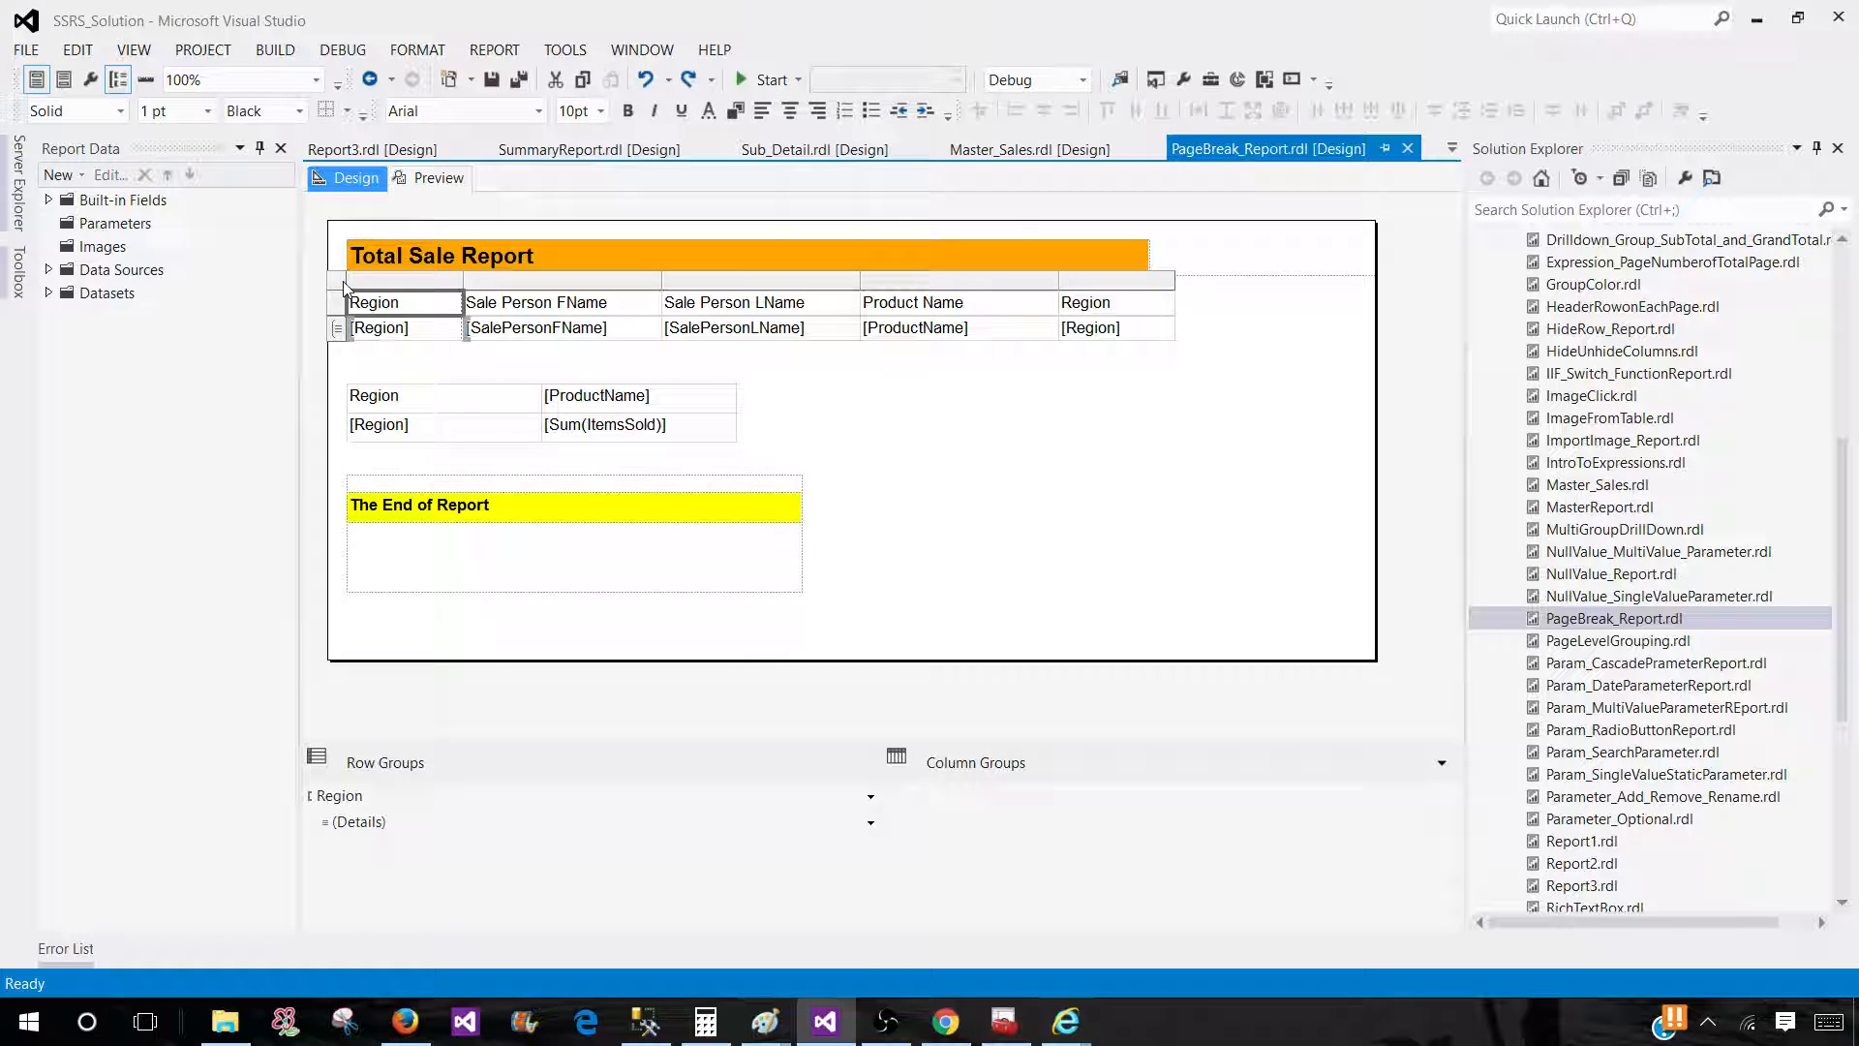
Step: Enable 'Add a page break after' in the first table's Tablix Properties
right_click(341, 284)
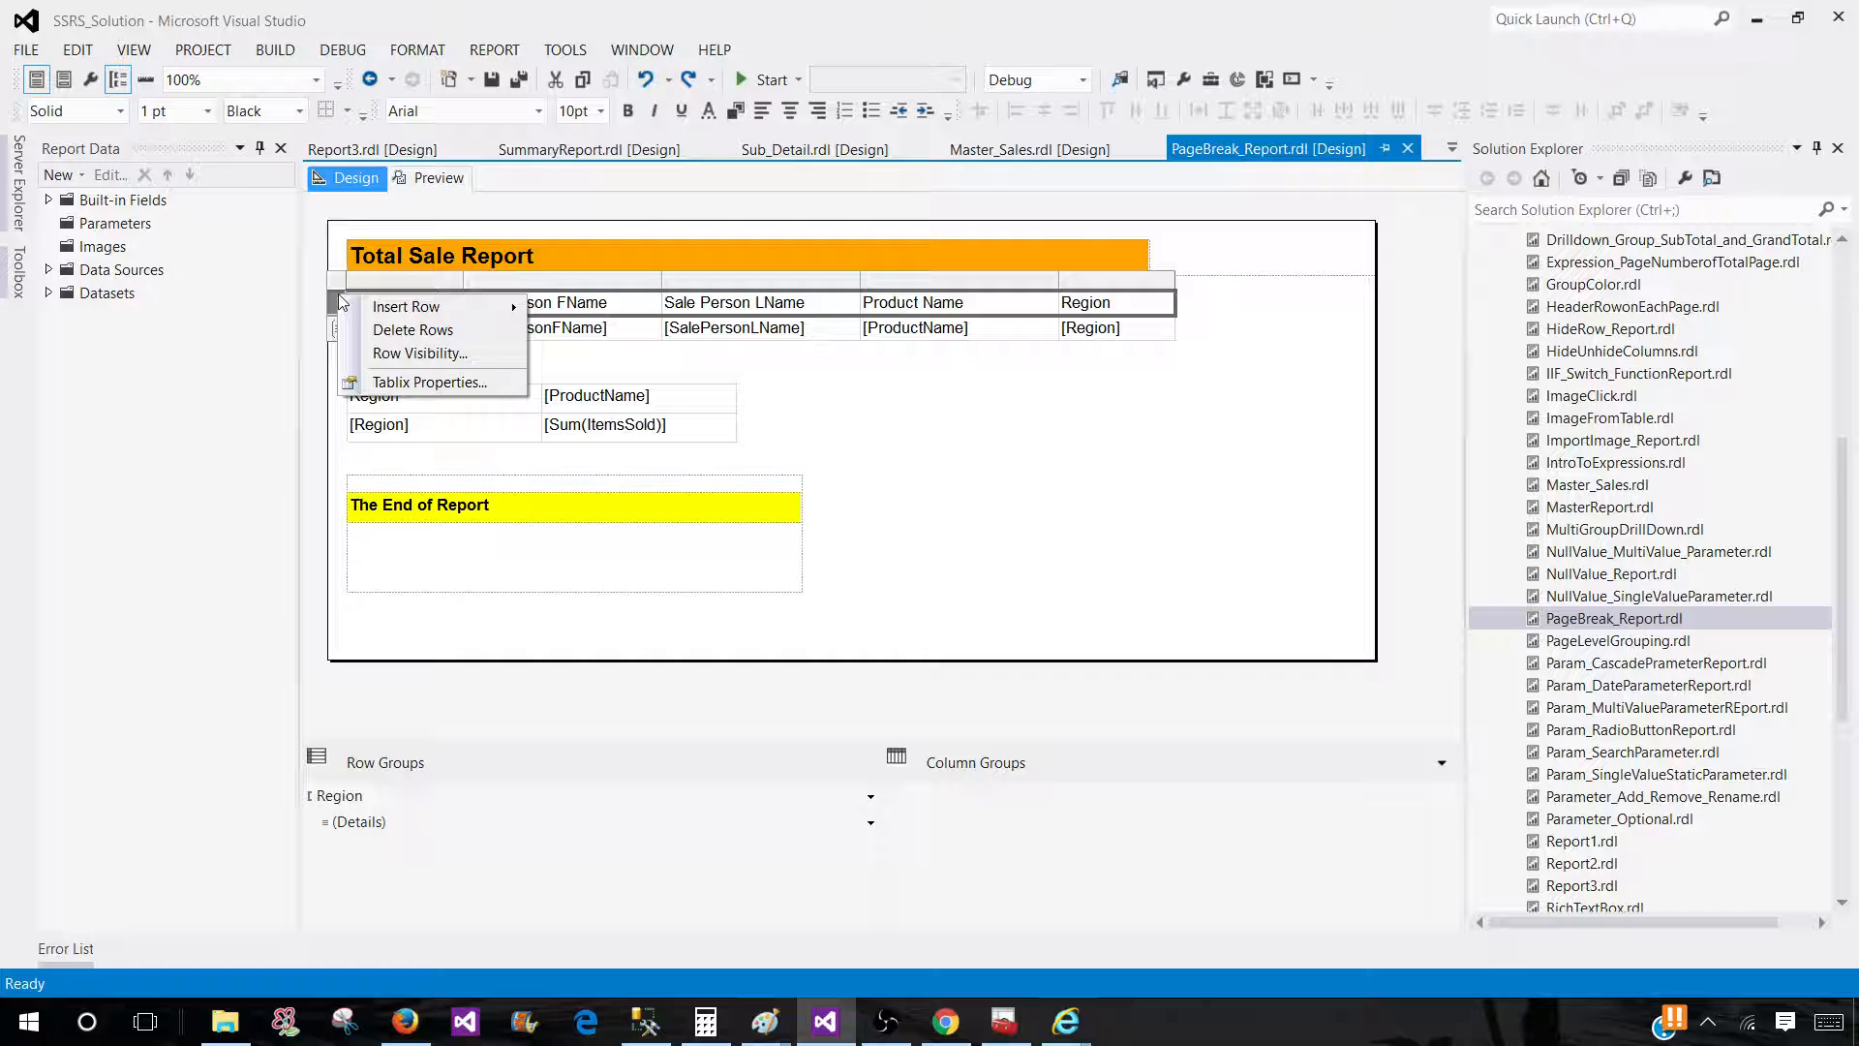
left_click(430, 382)
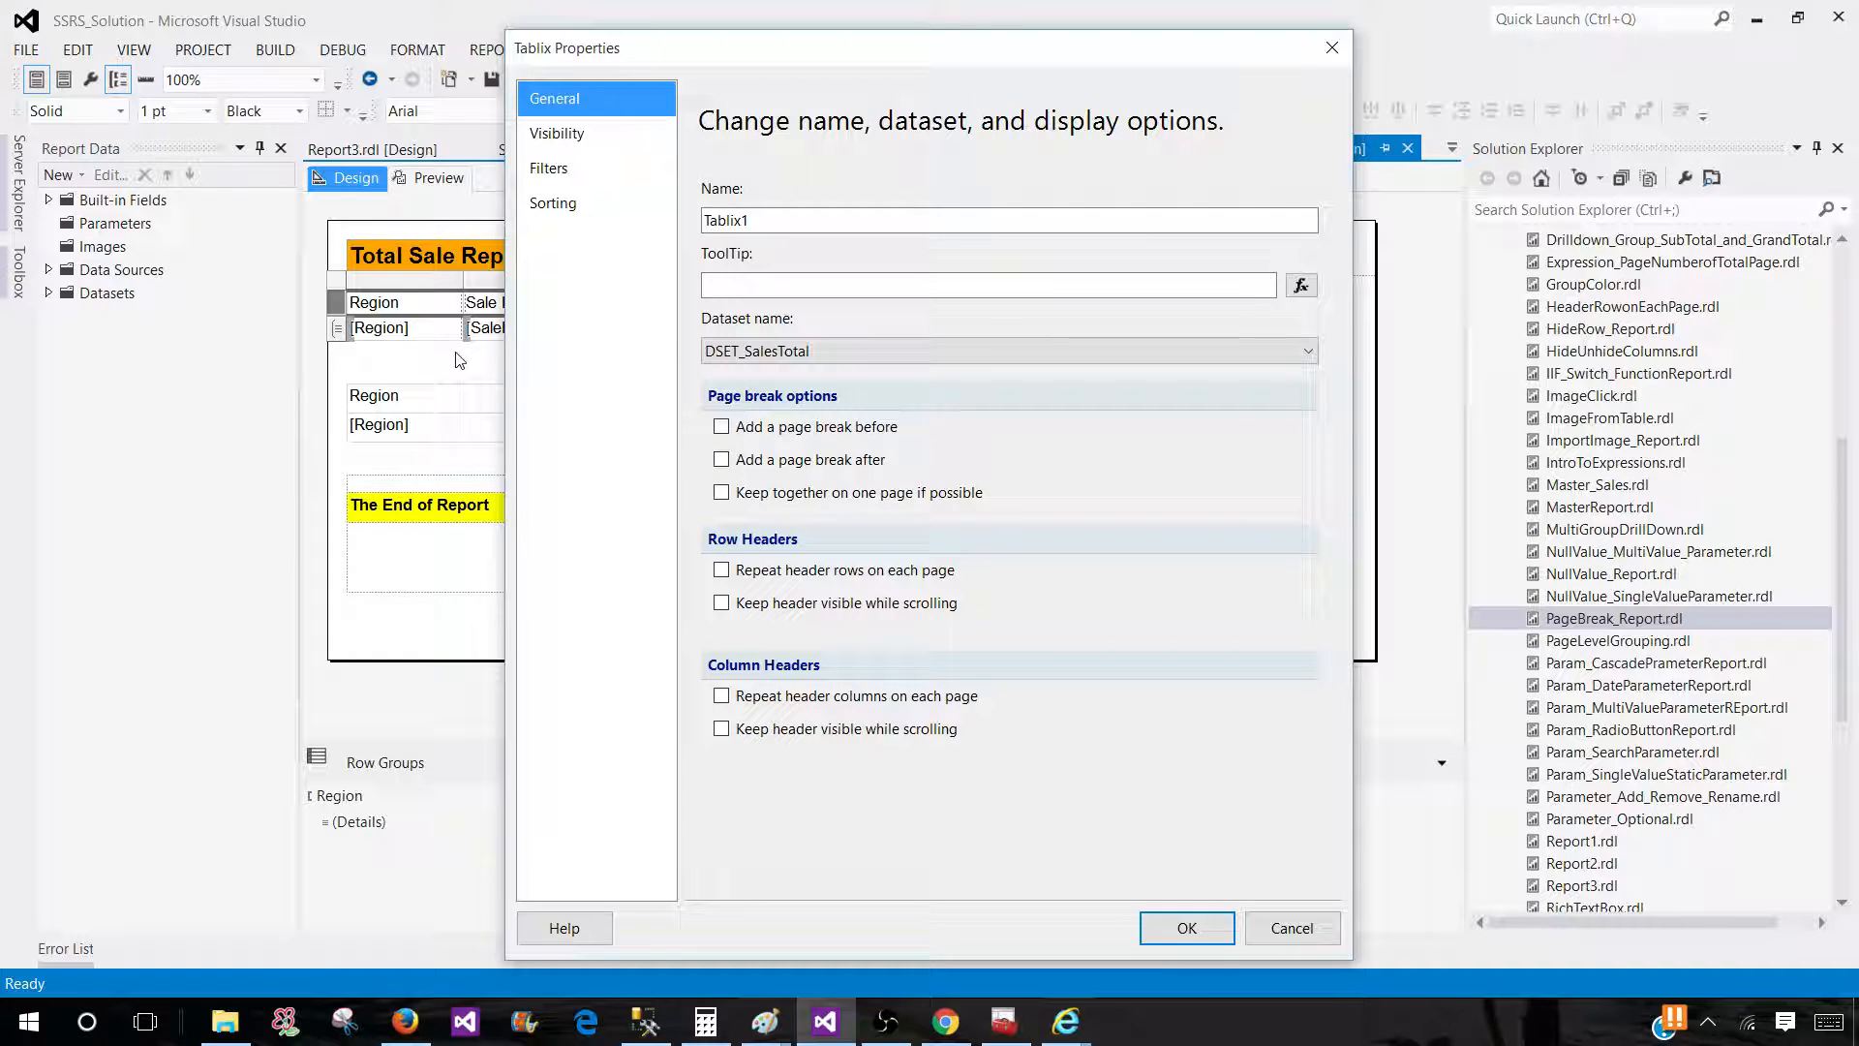
left_click(720, 461)
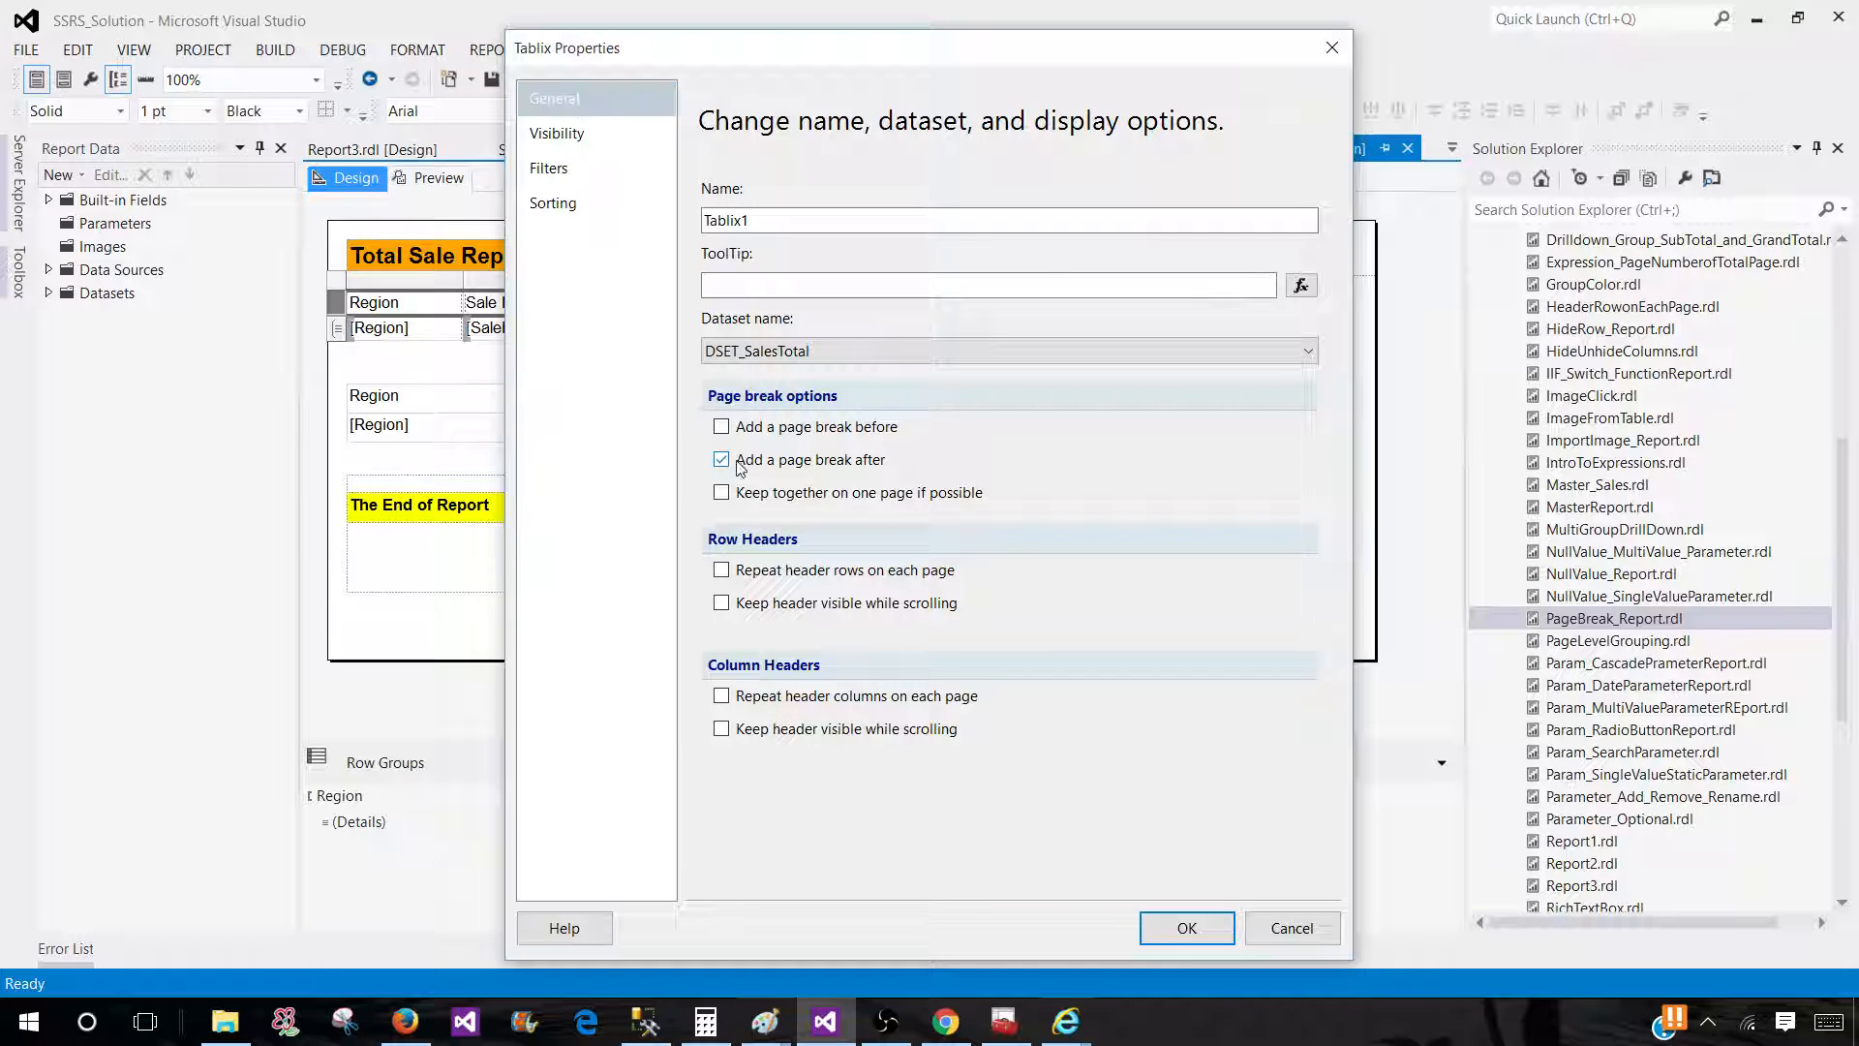
left_click(1185, 927)
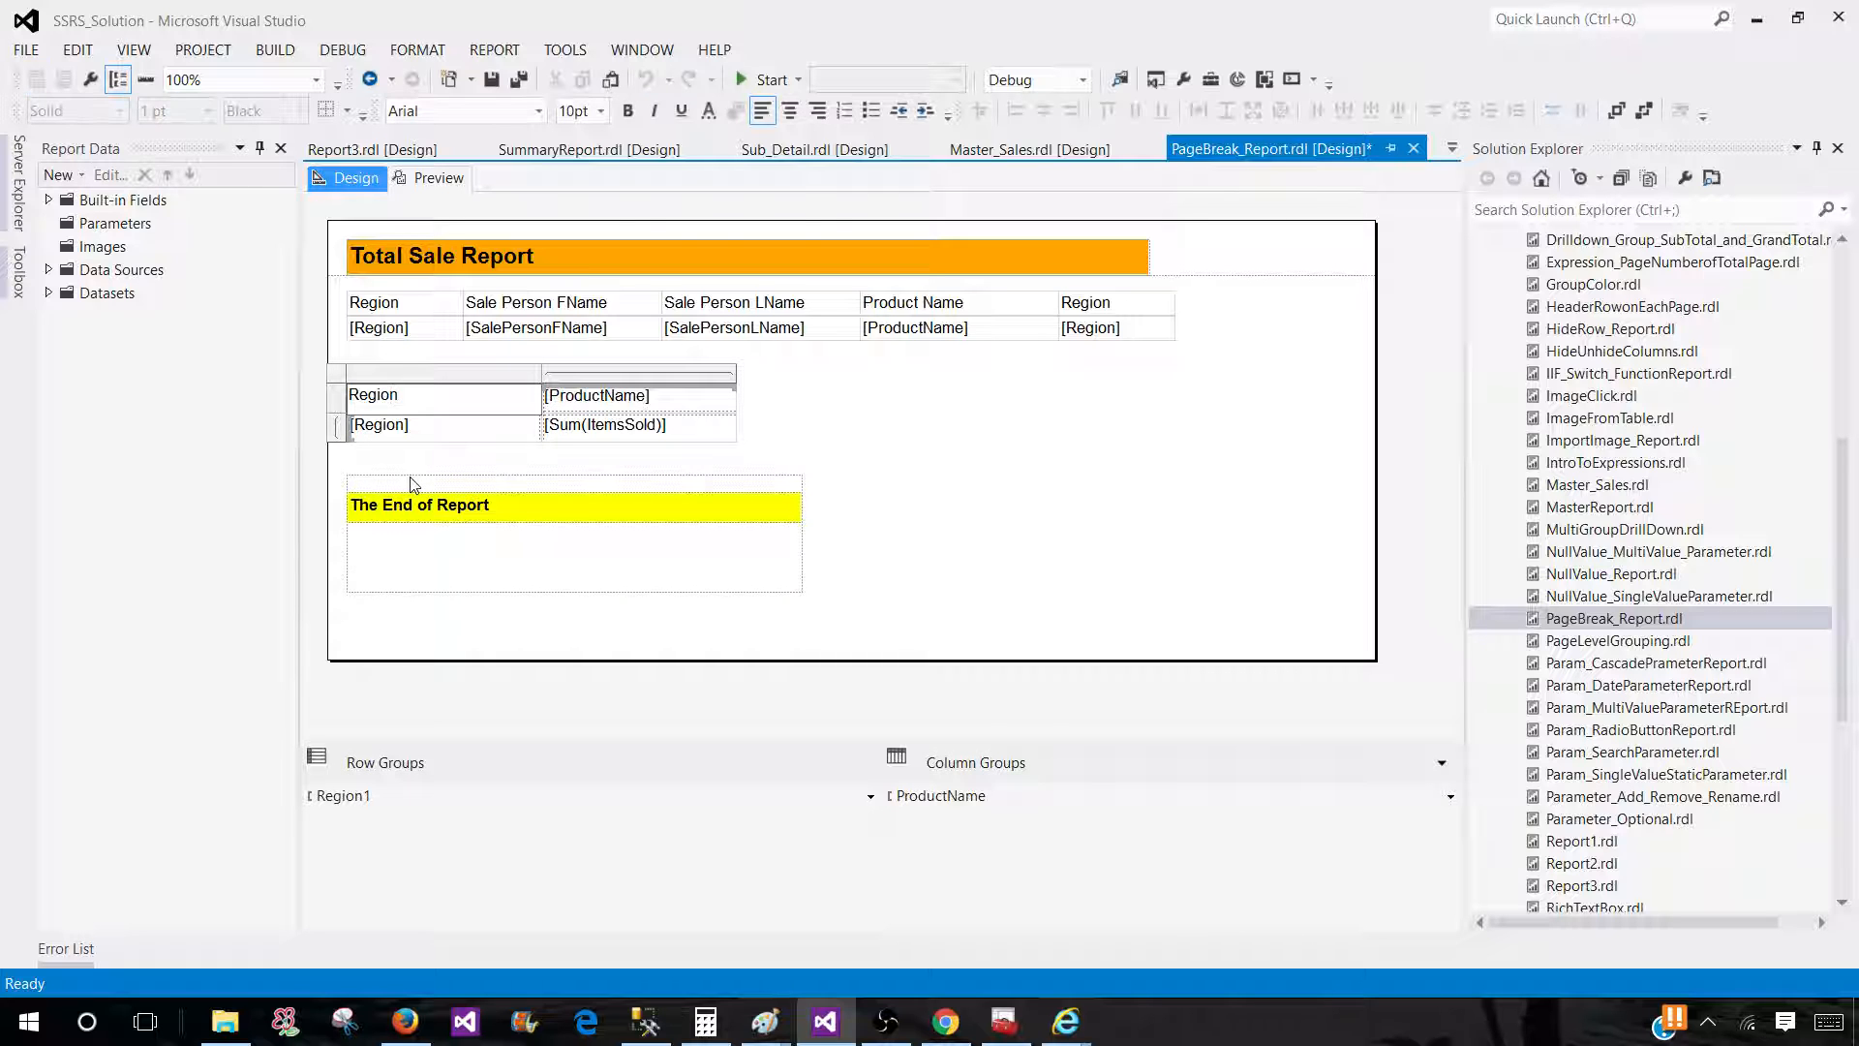
left_click(372, 395)
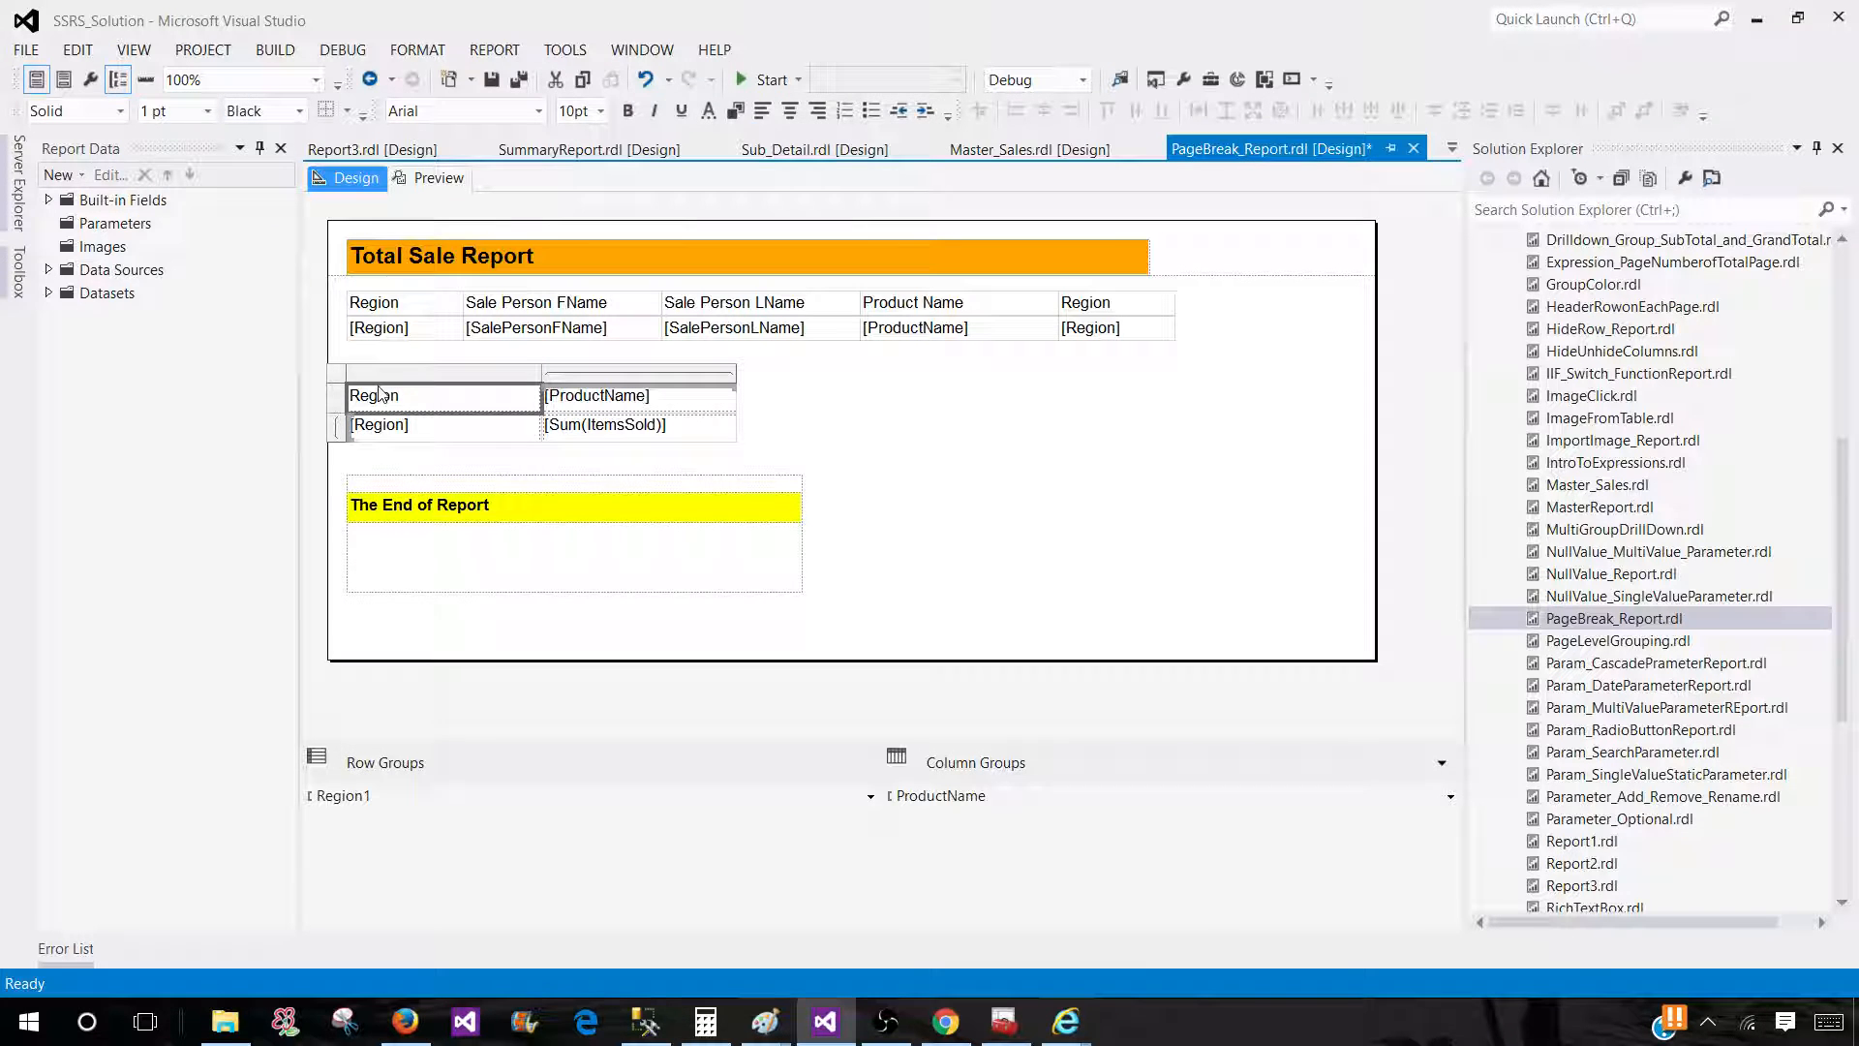
right_click(374, 395)
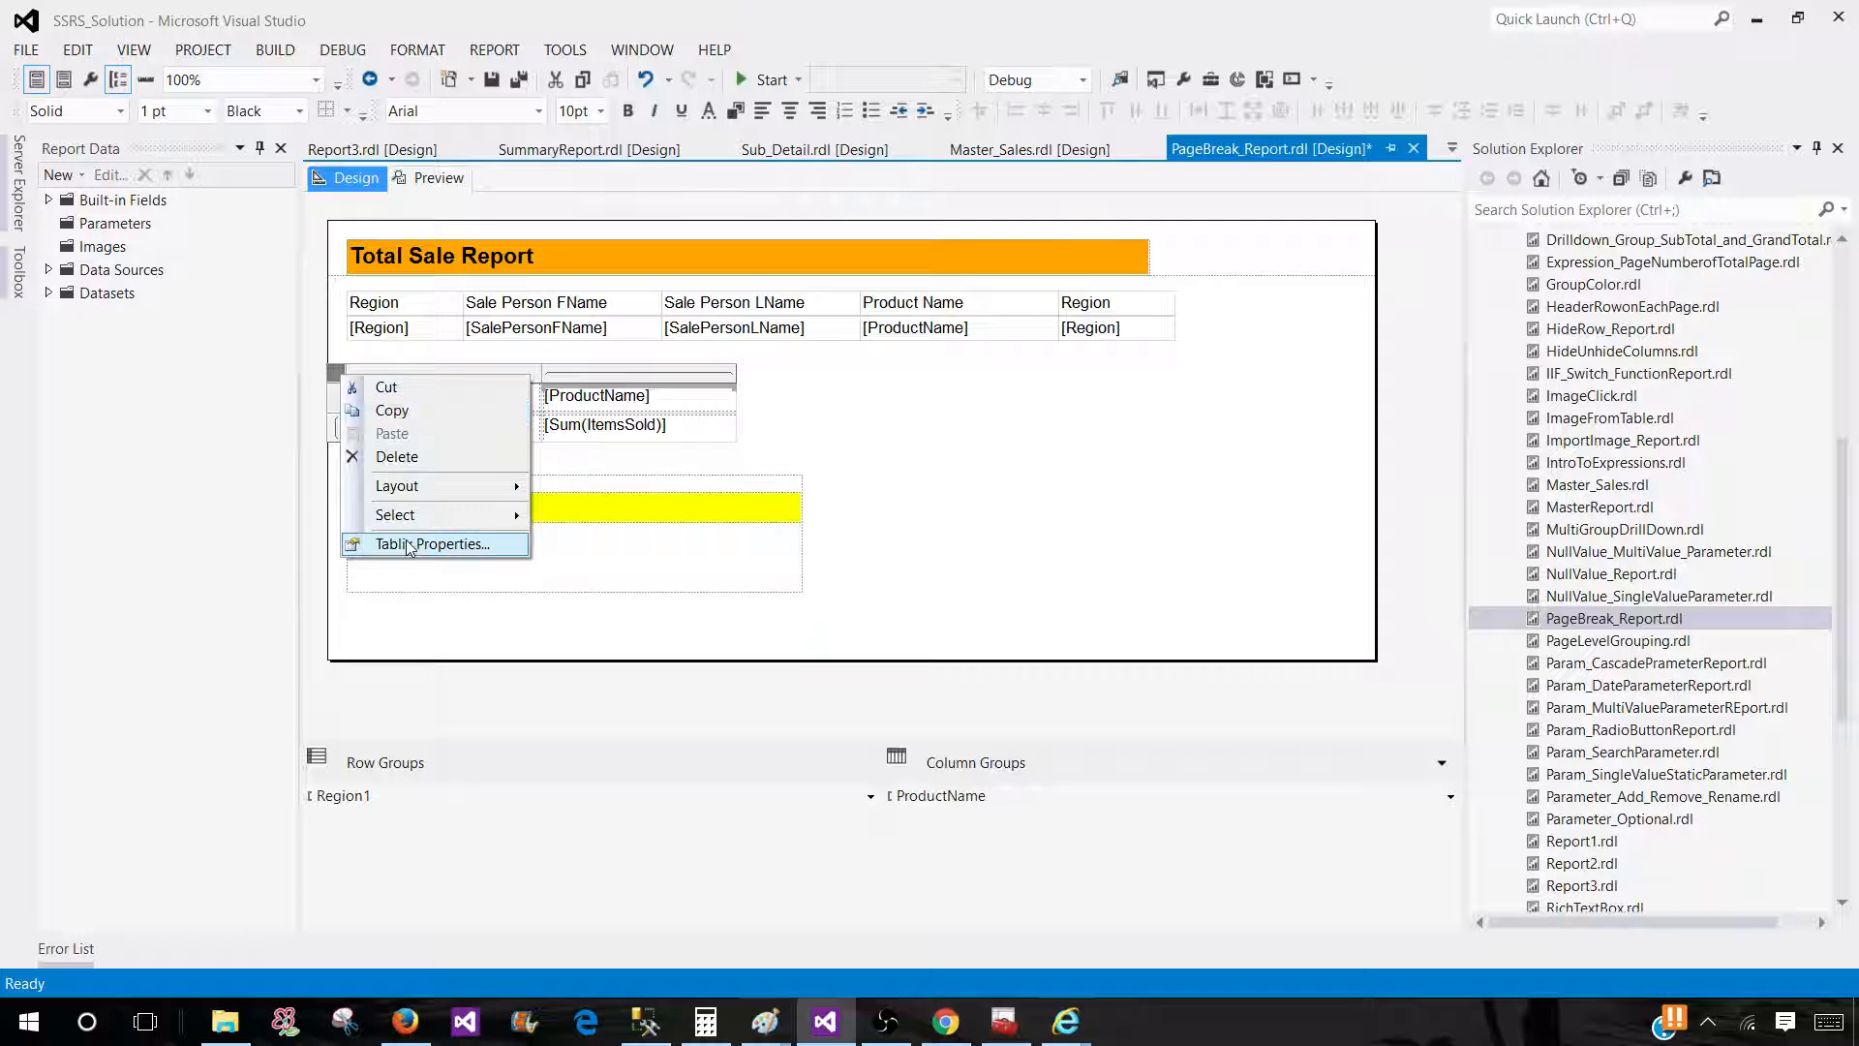
left_click(436, 542)
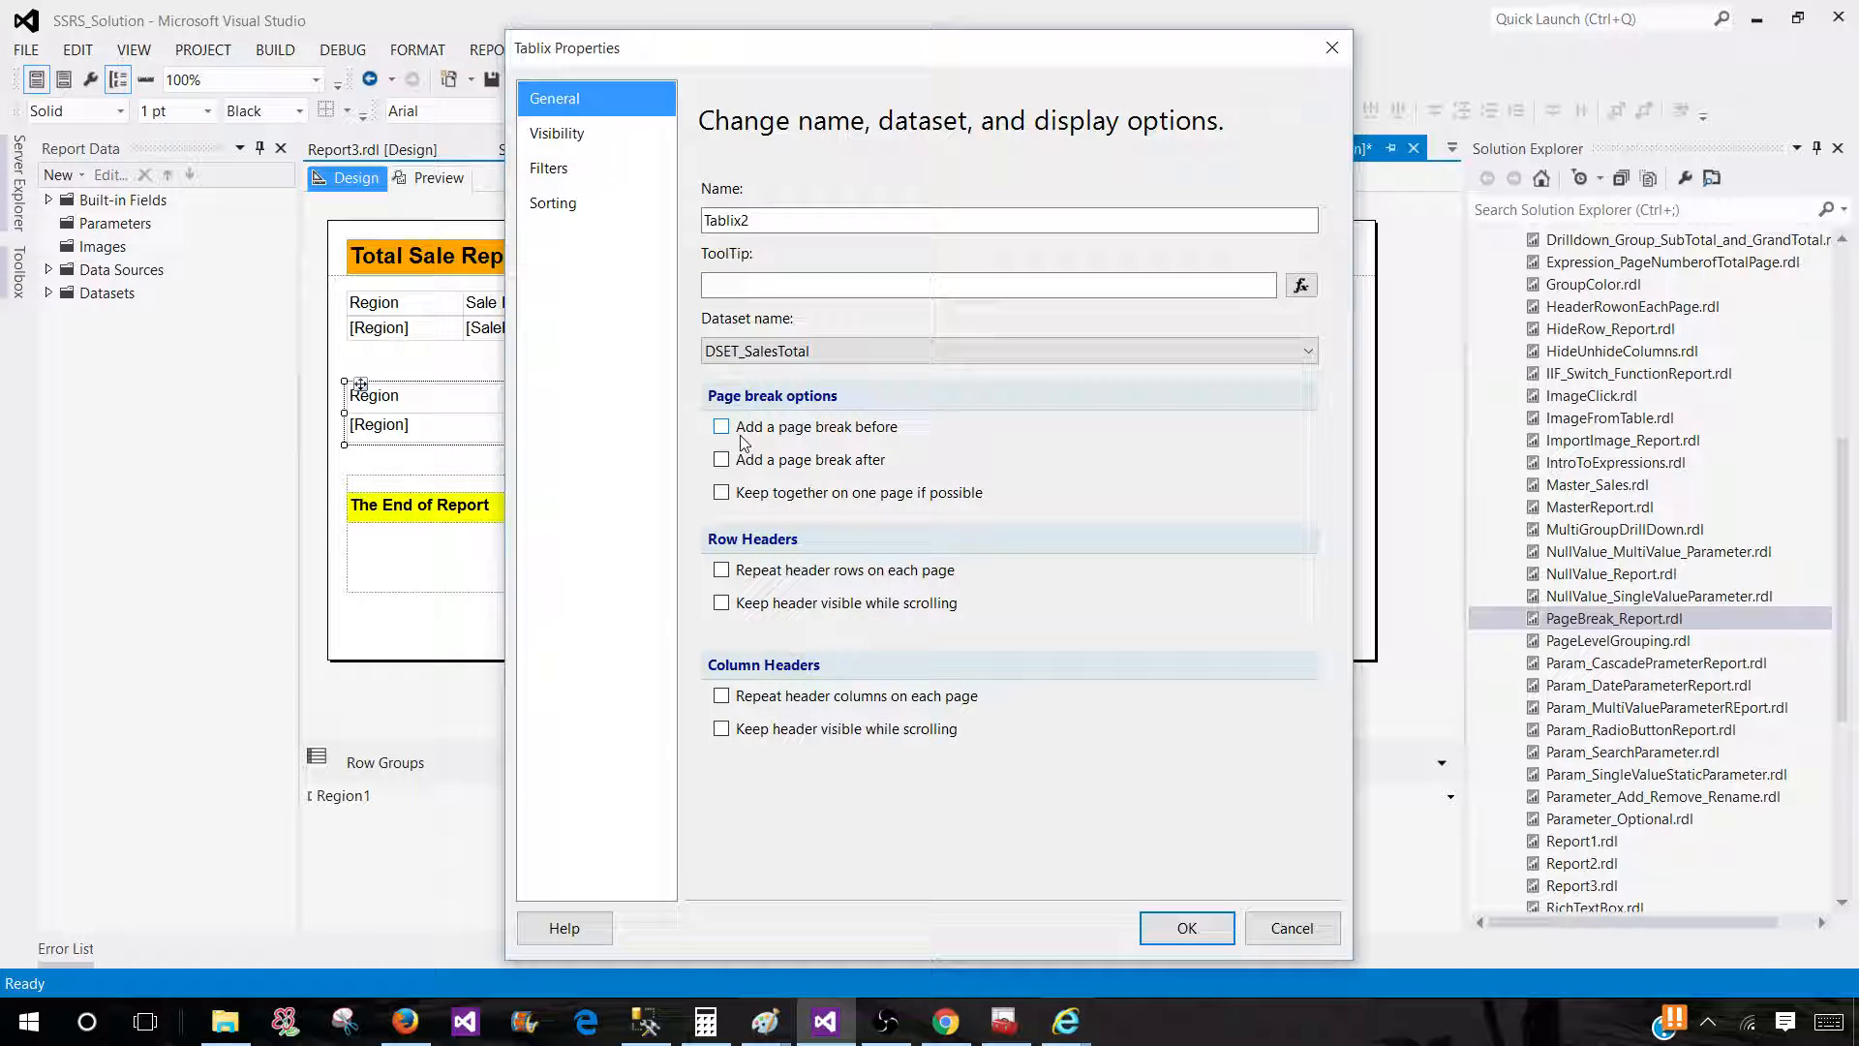
left_click(720, 461)
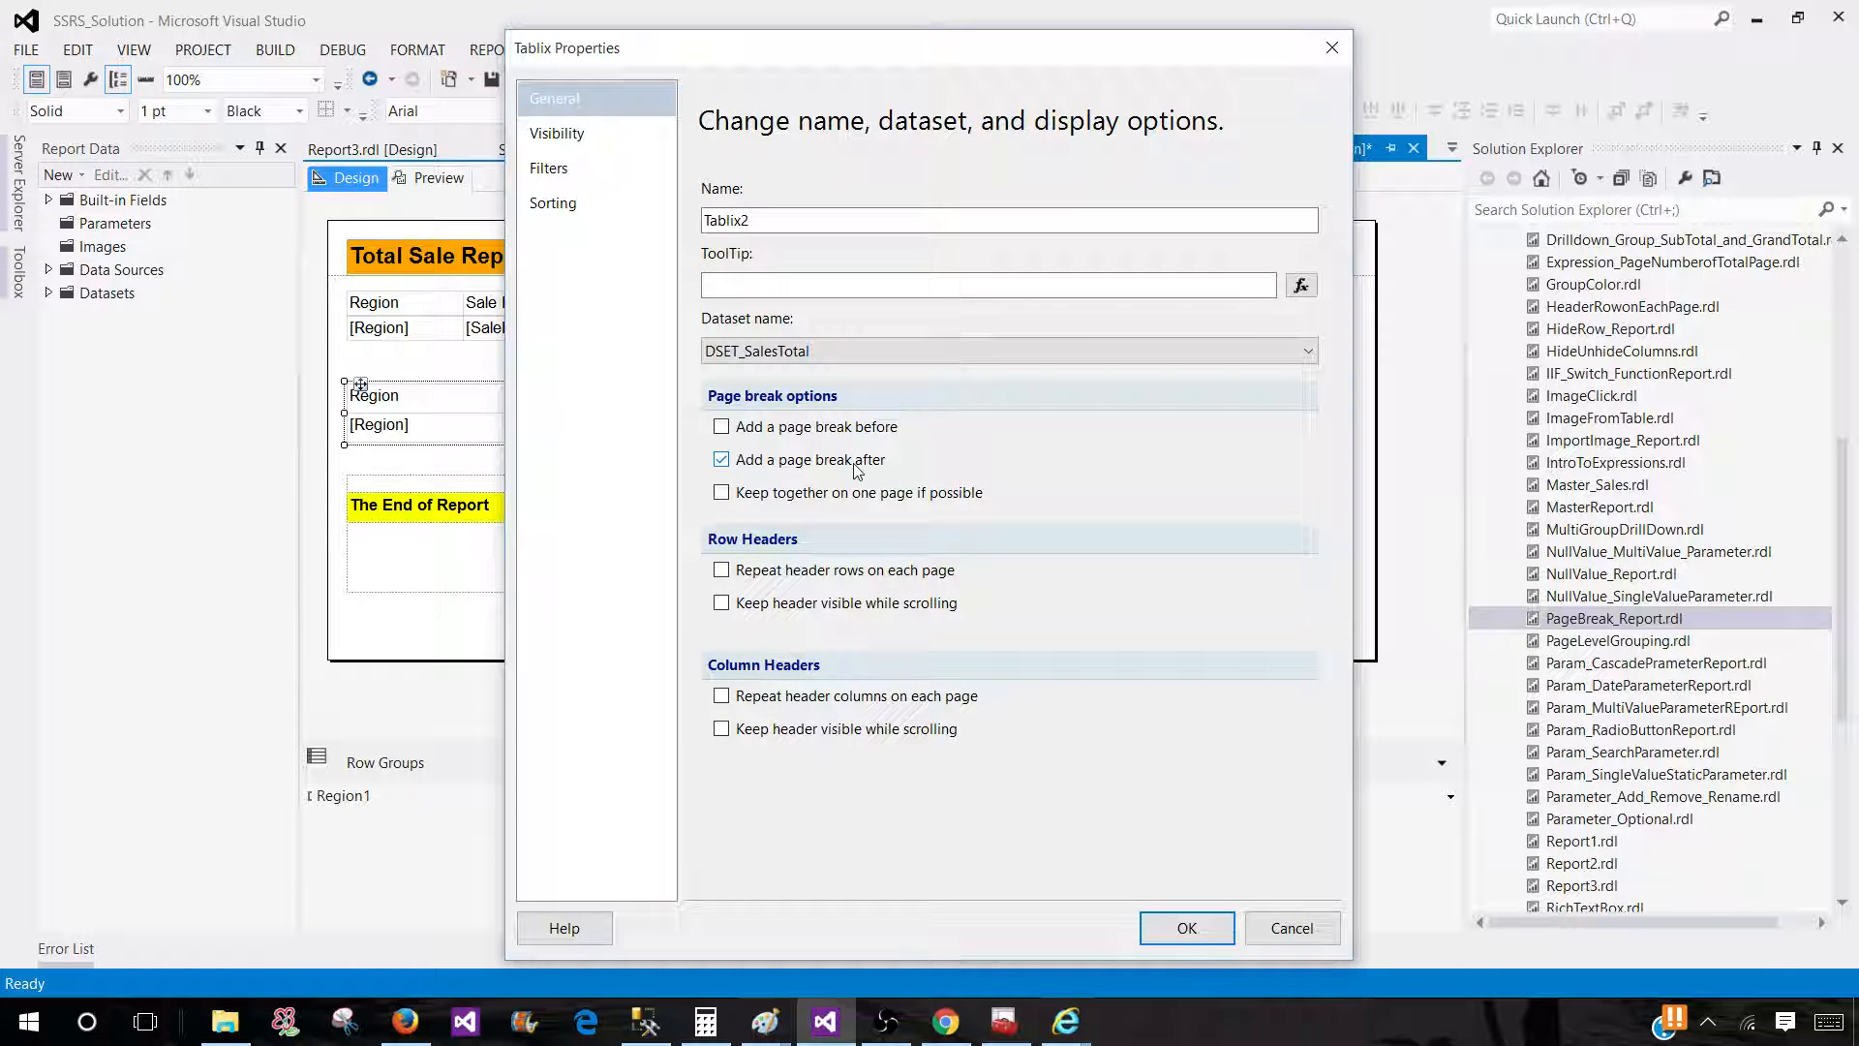
left_click(720, 461)
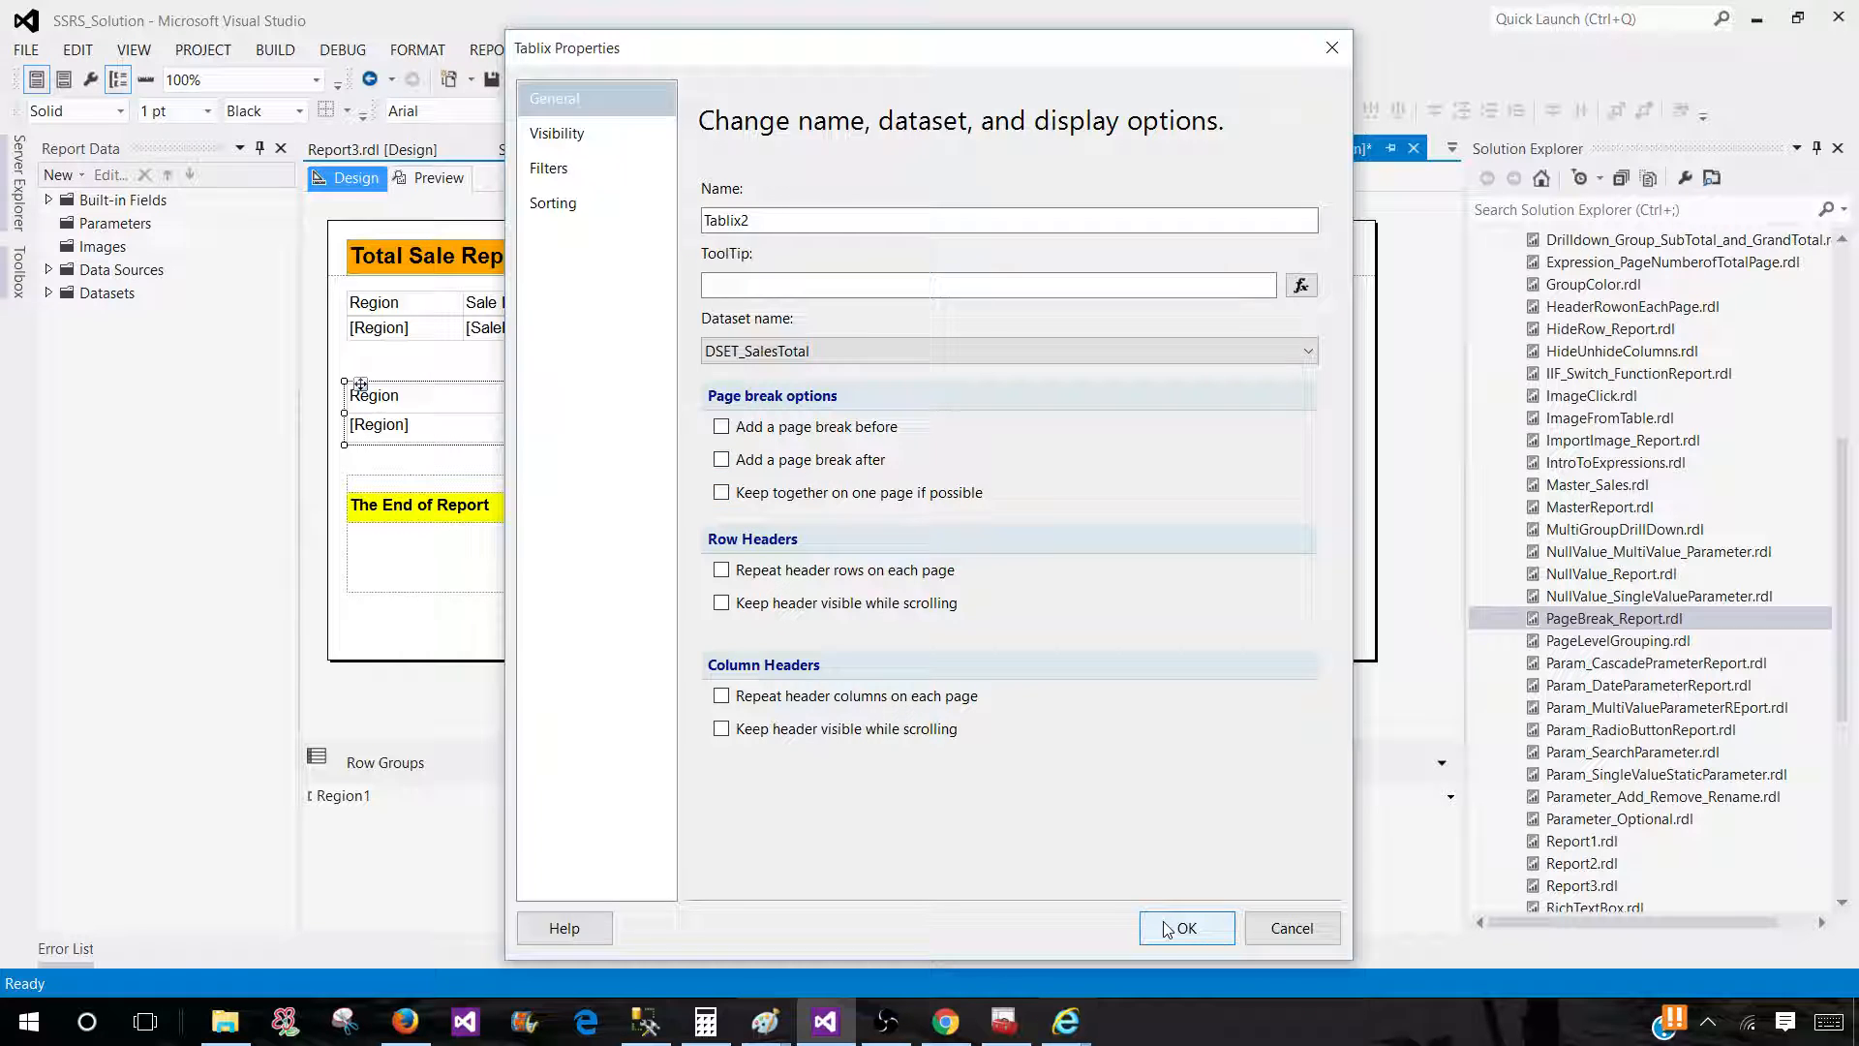
left_click(1185, 927)
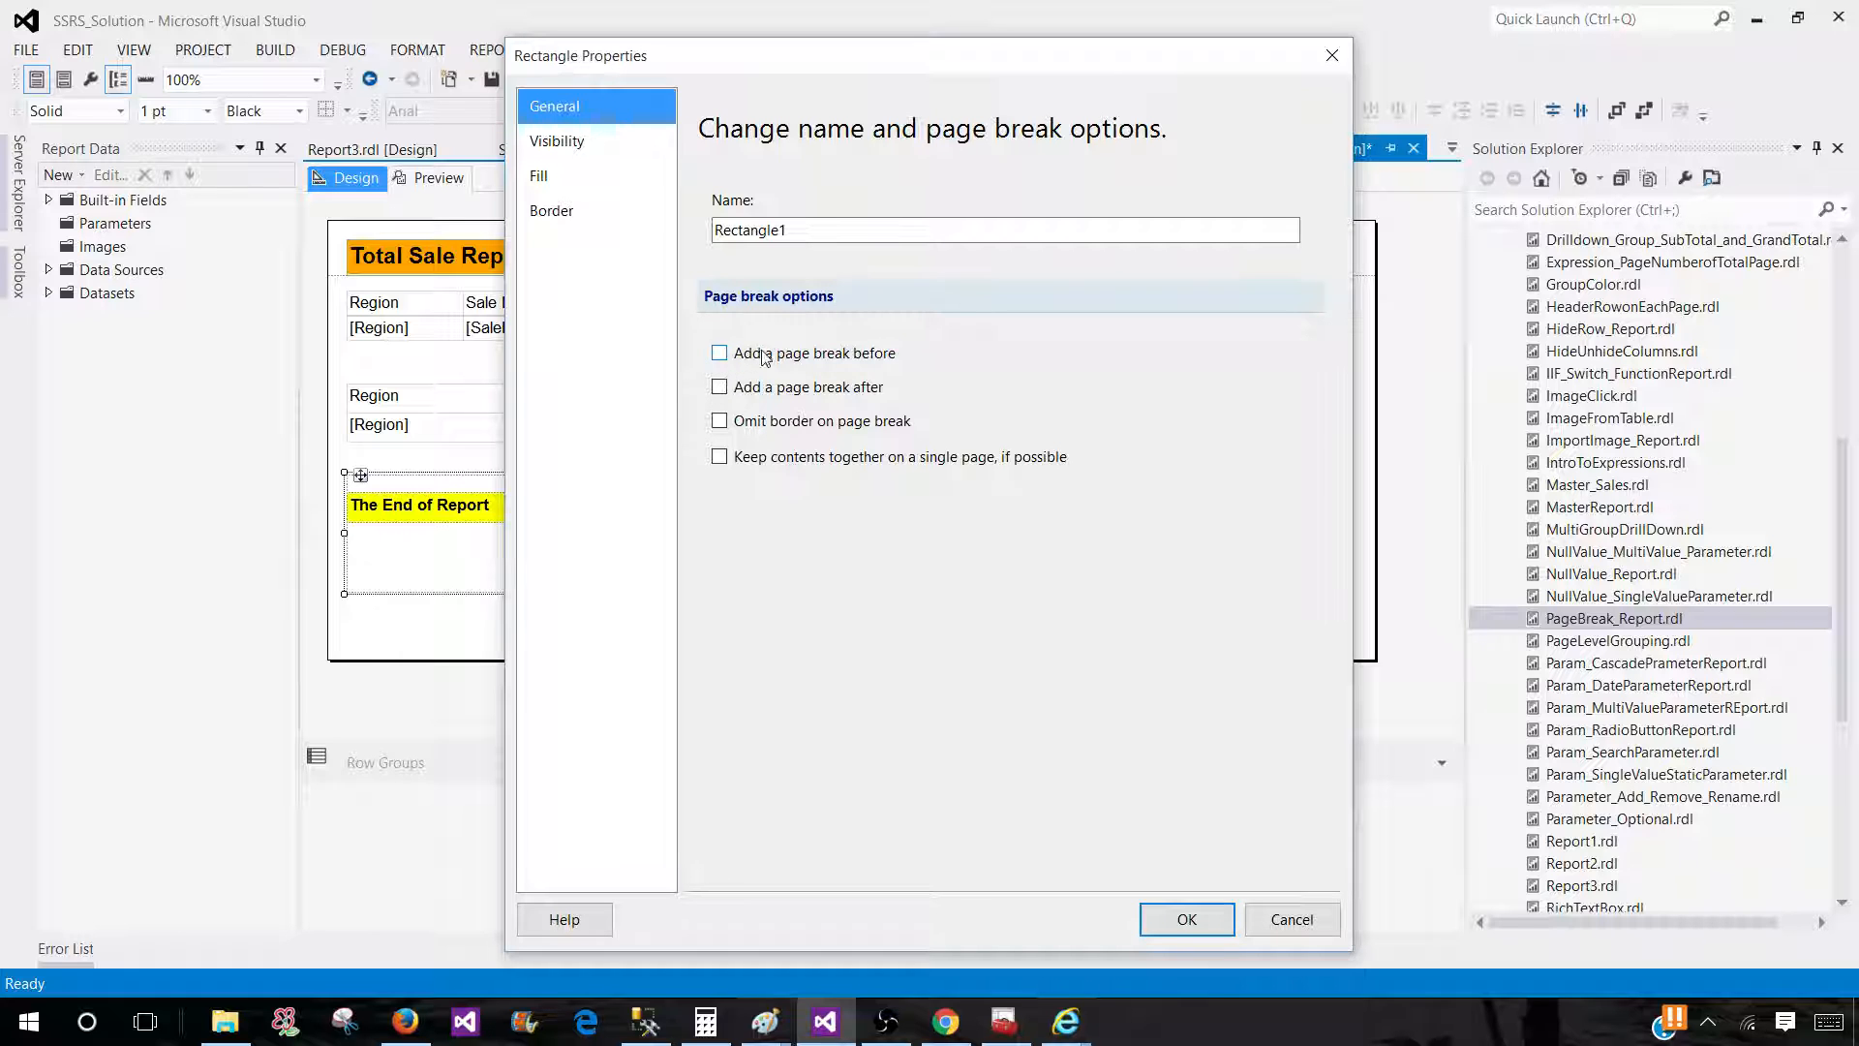
Step: Enable 'Add a page break before' for Rectangle1 and confirm
left_click(718, 352)
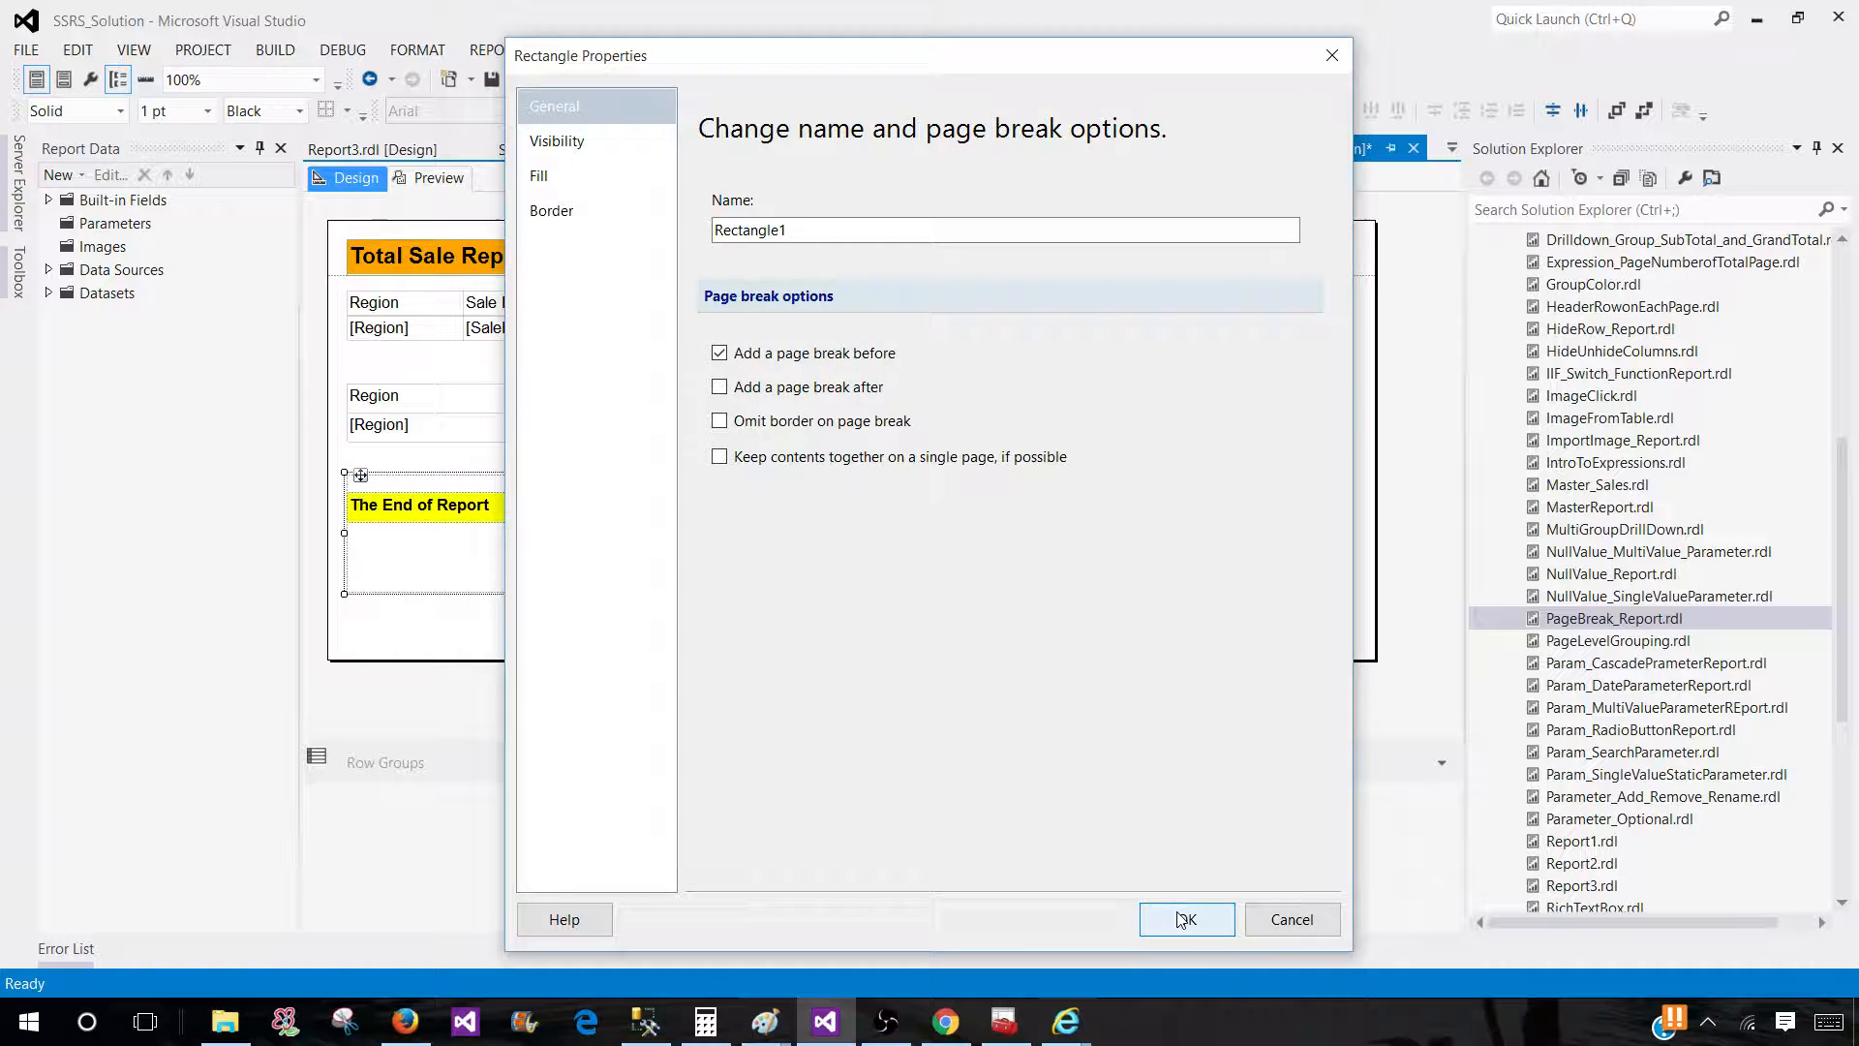
left_click(1185, 918)
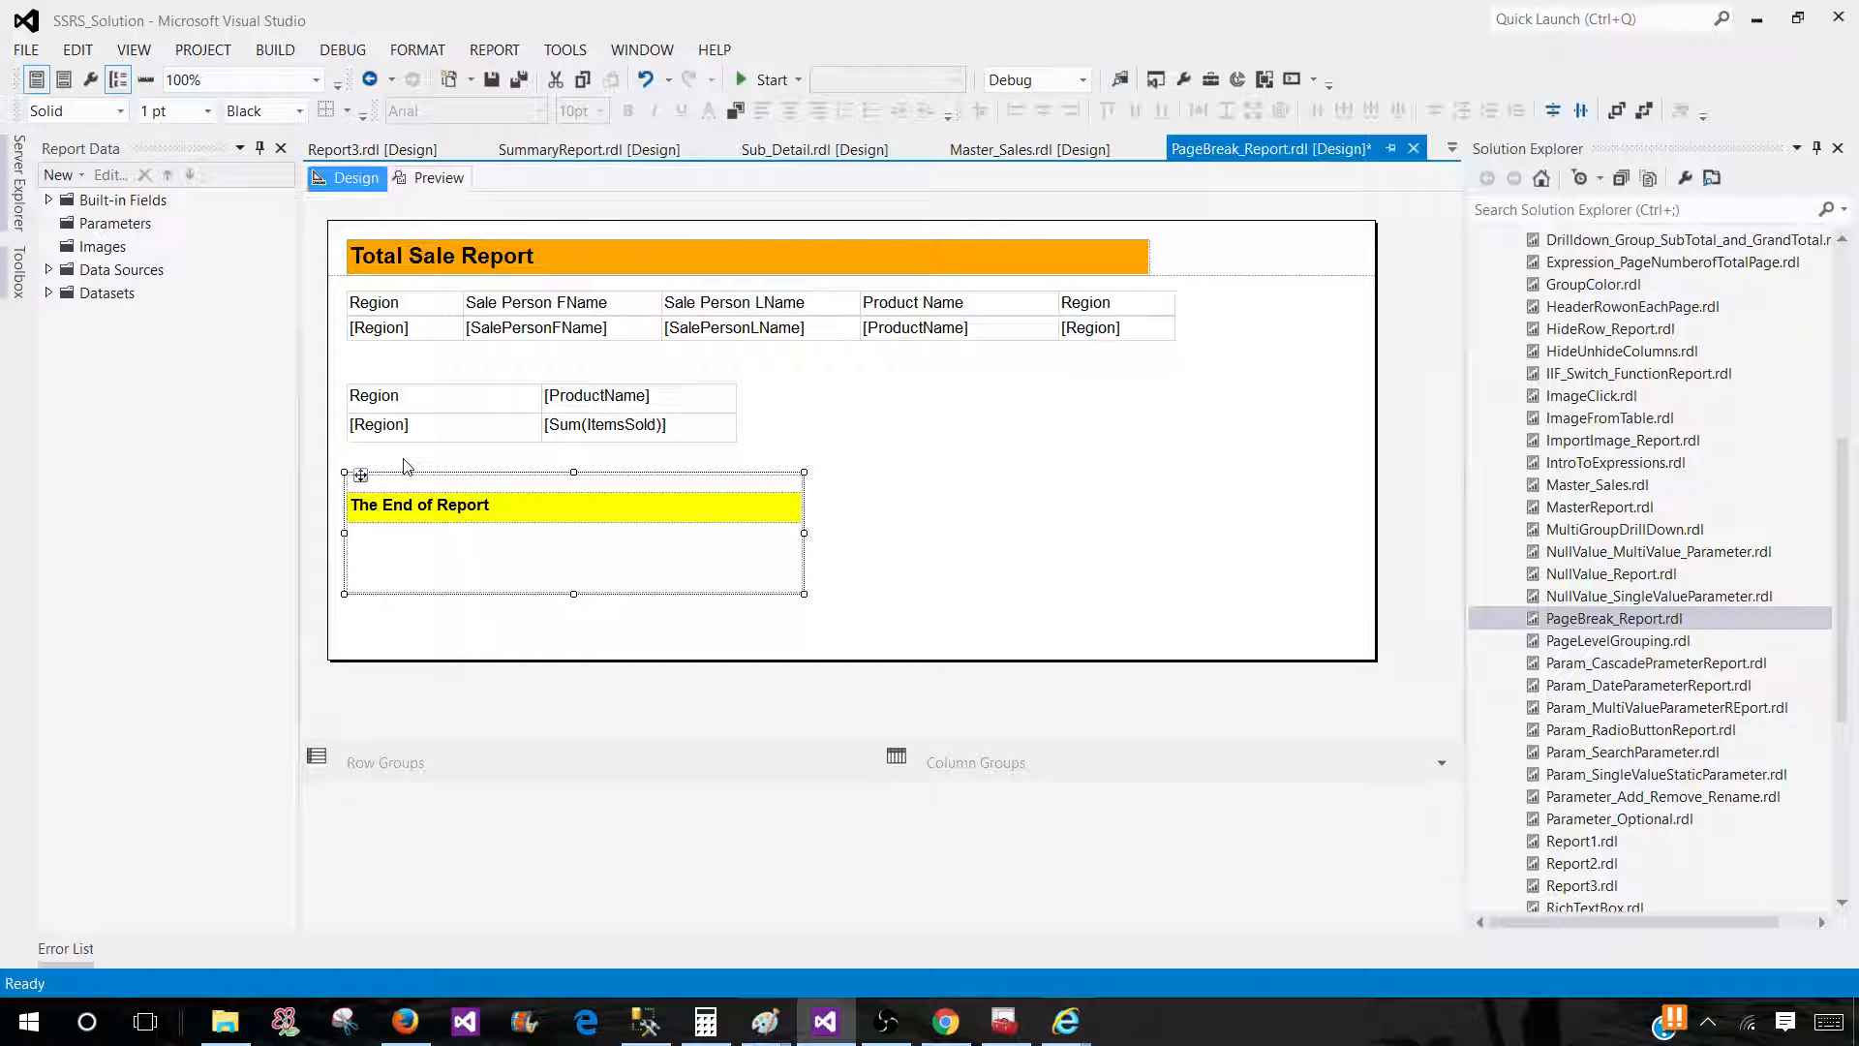
left_click(438, 177)
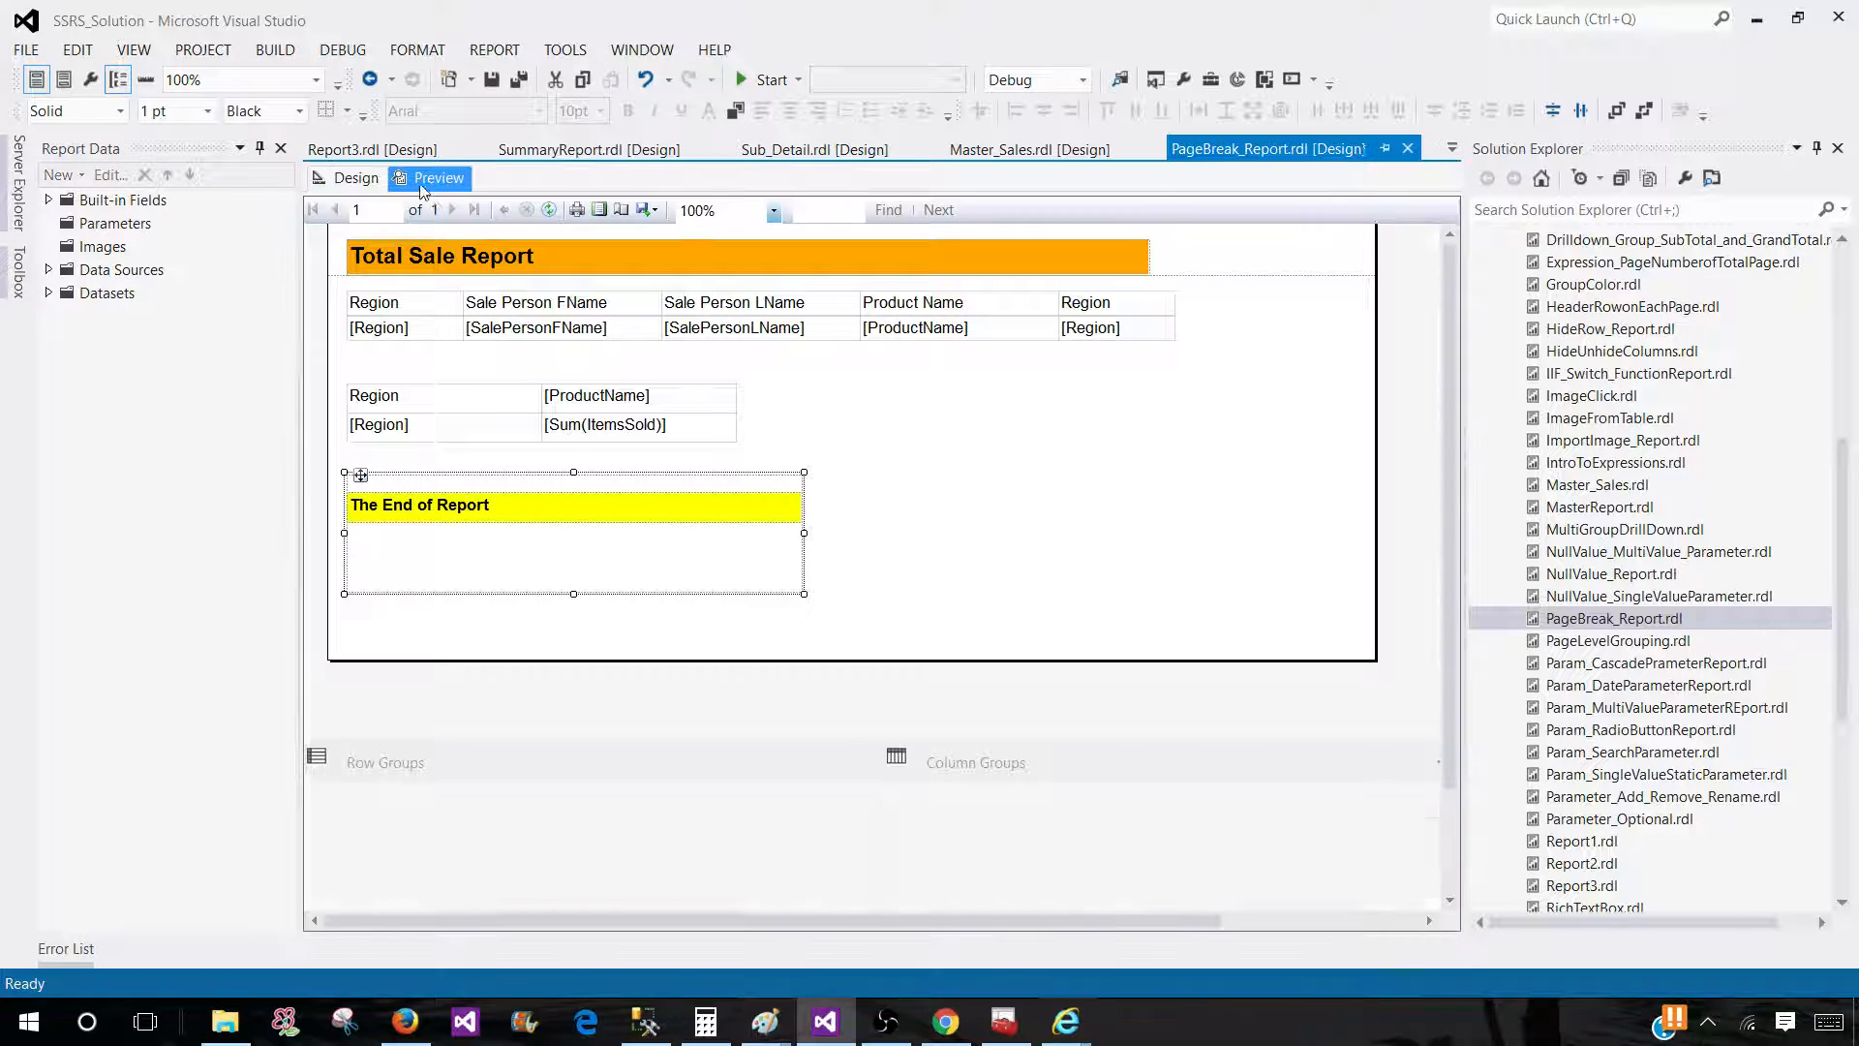
left_click(438, 178)
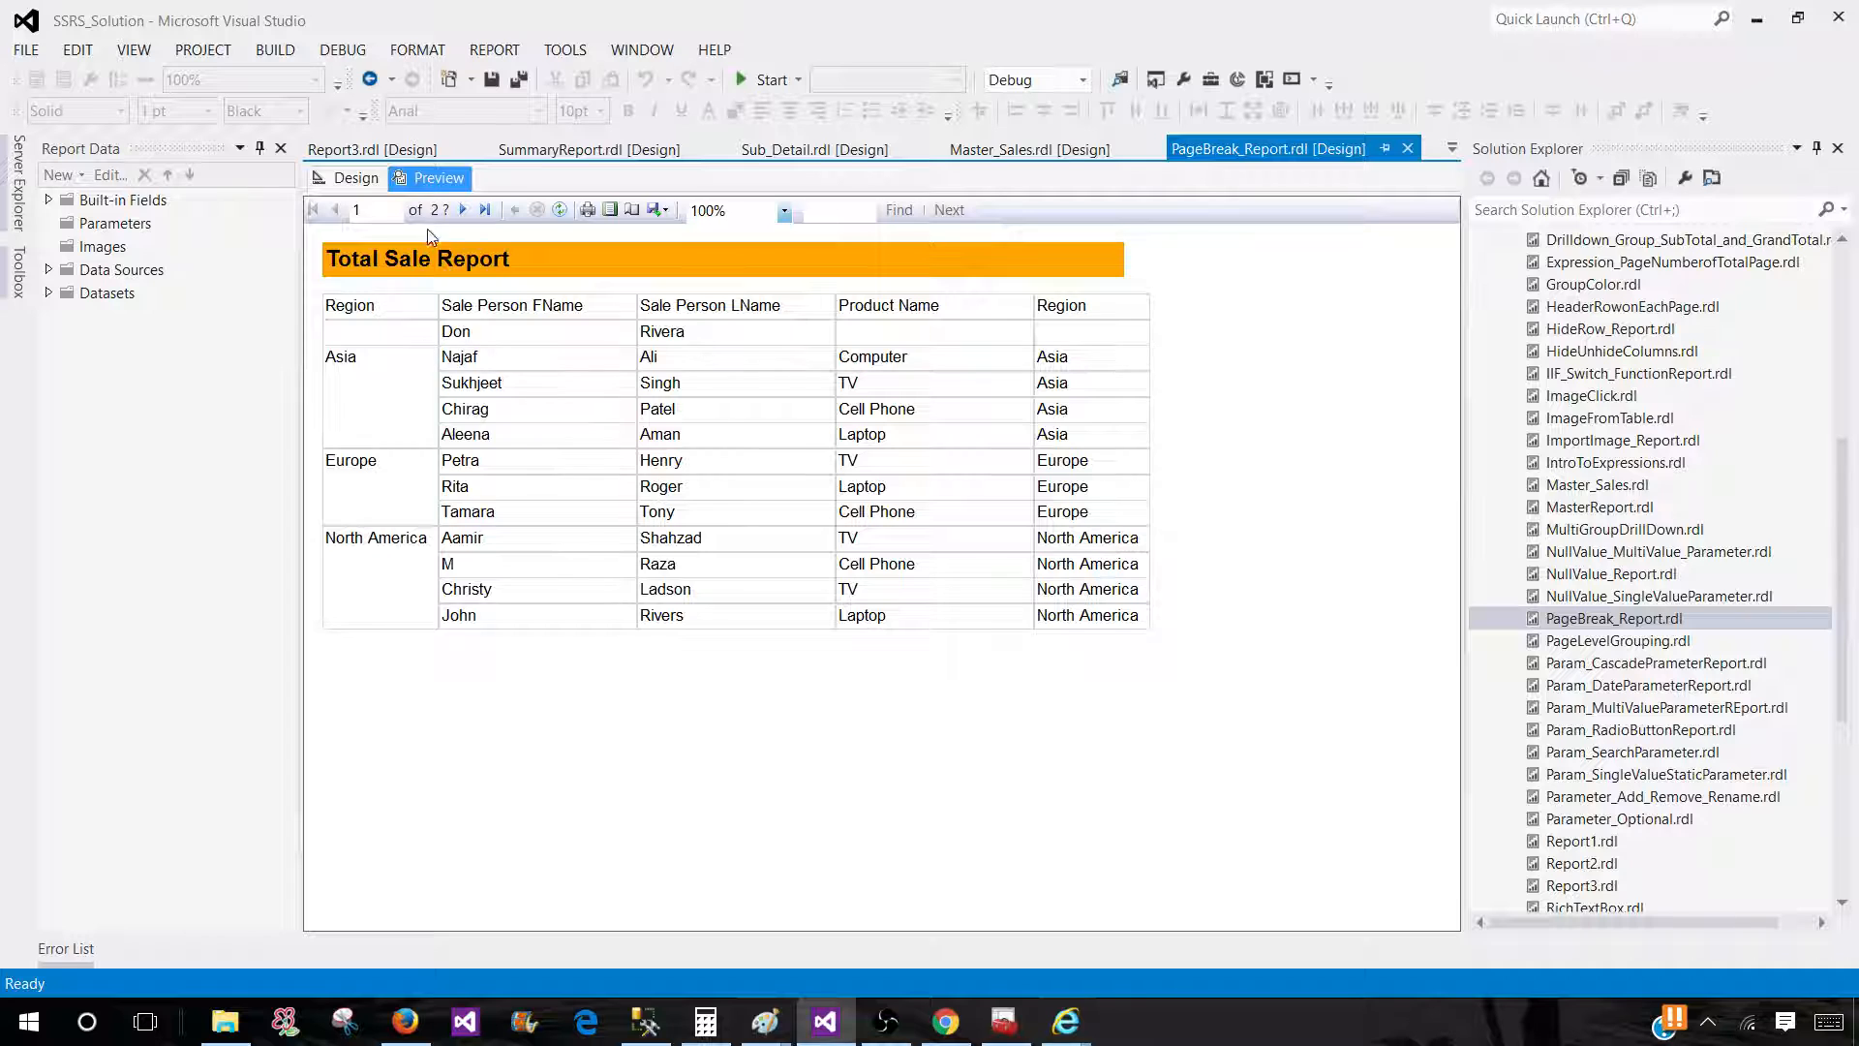
left_click(463, 209)
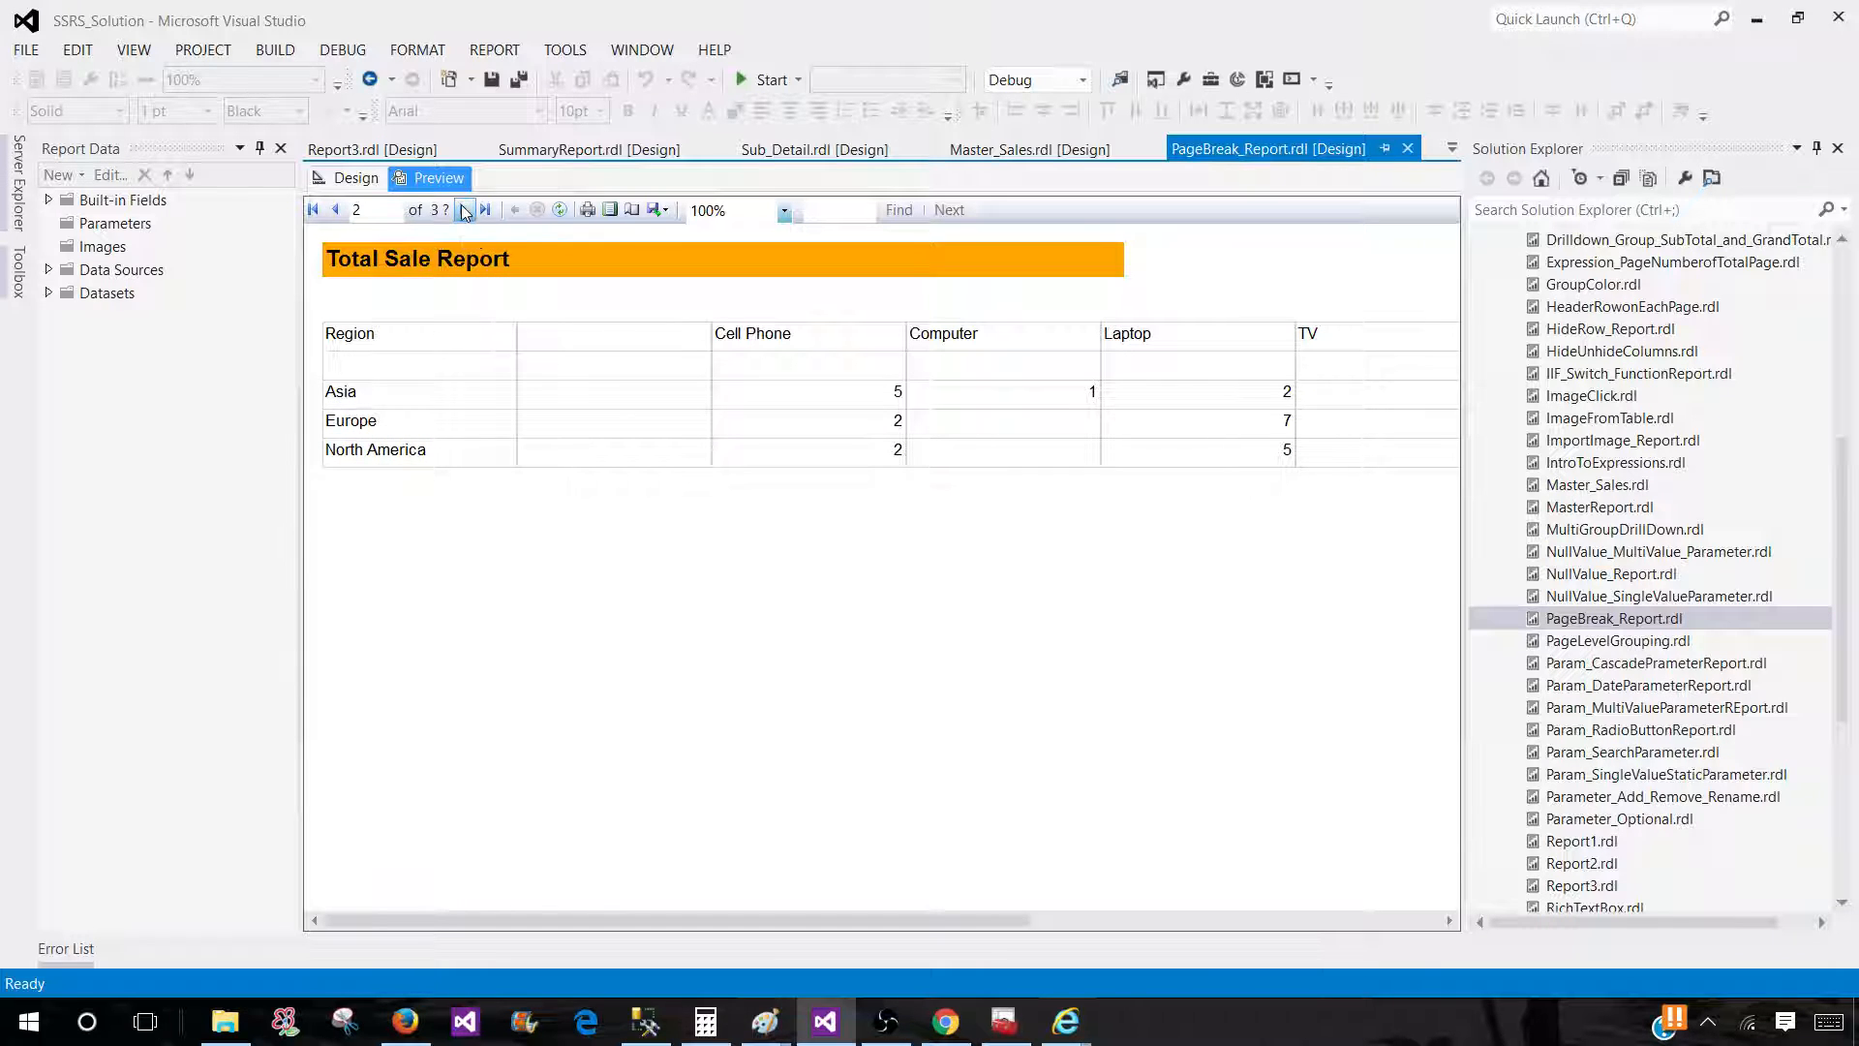
left_click(453, 209)
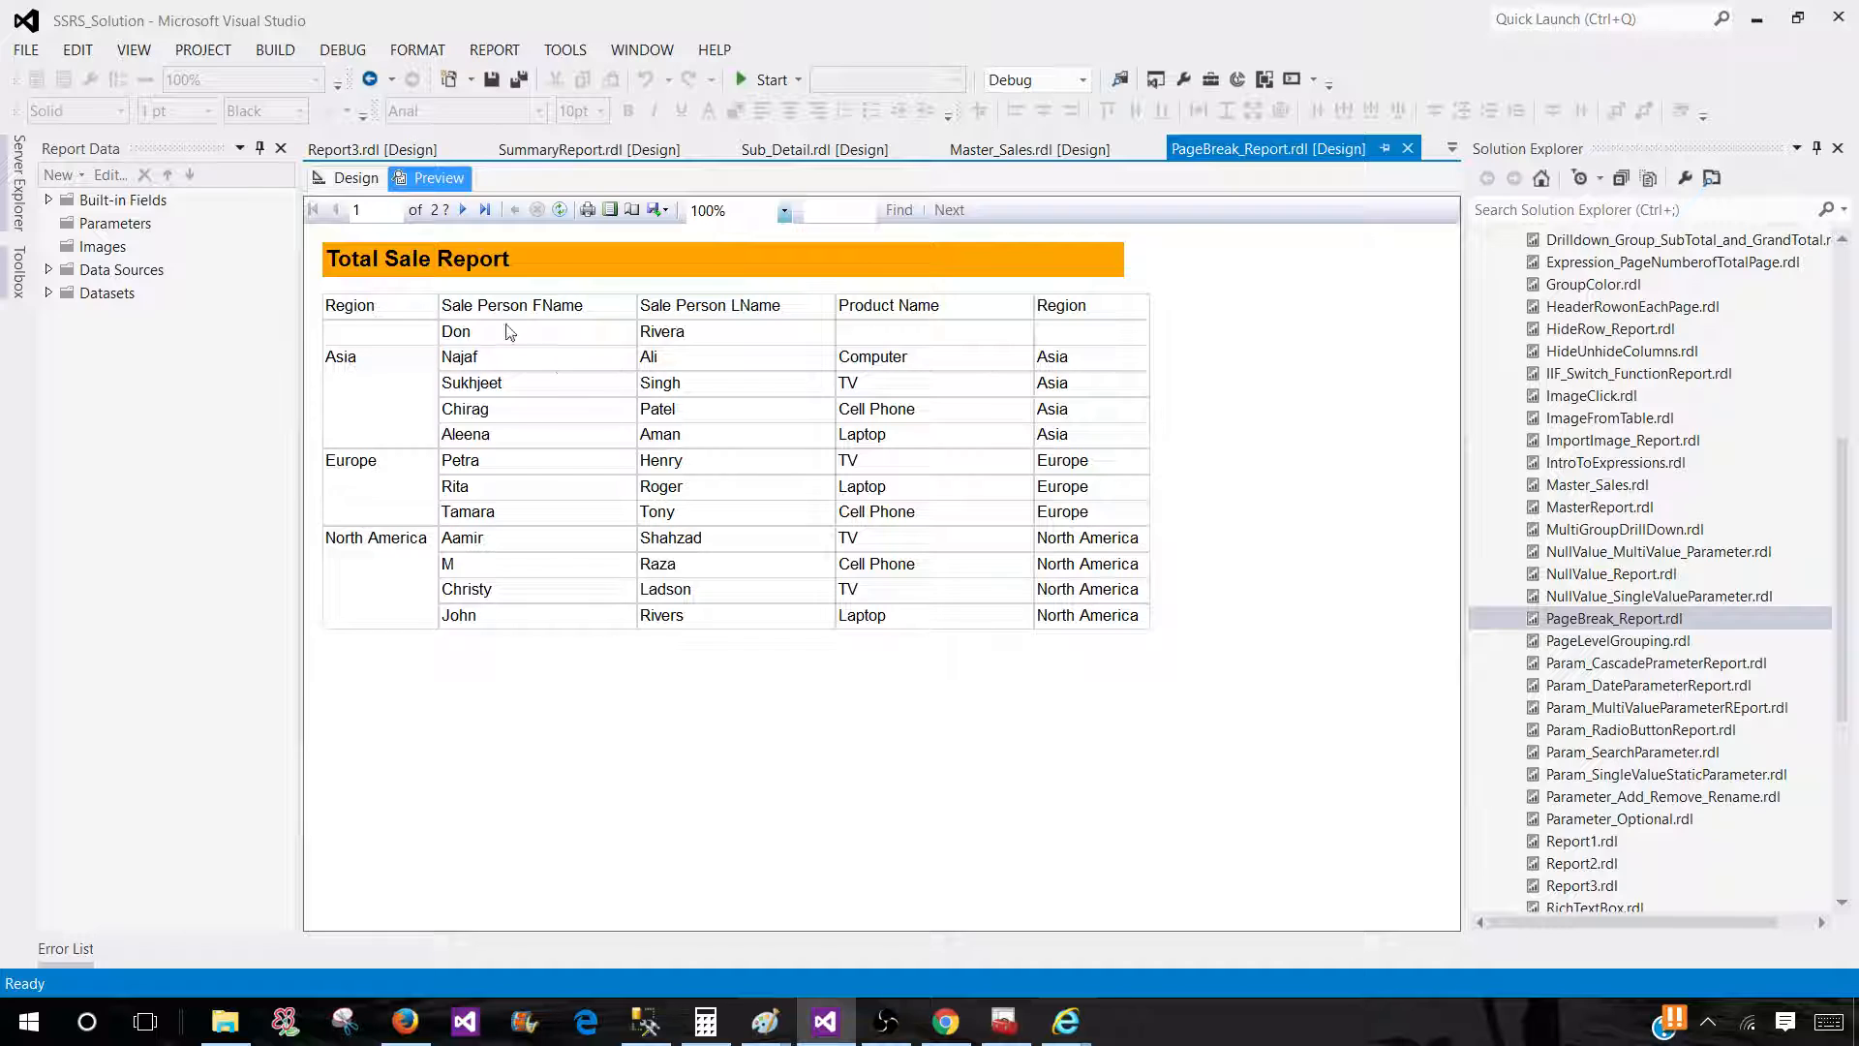
mouse_move(424, 368)
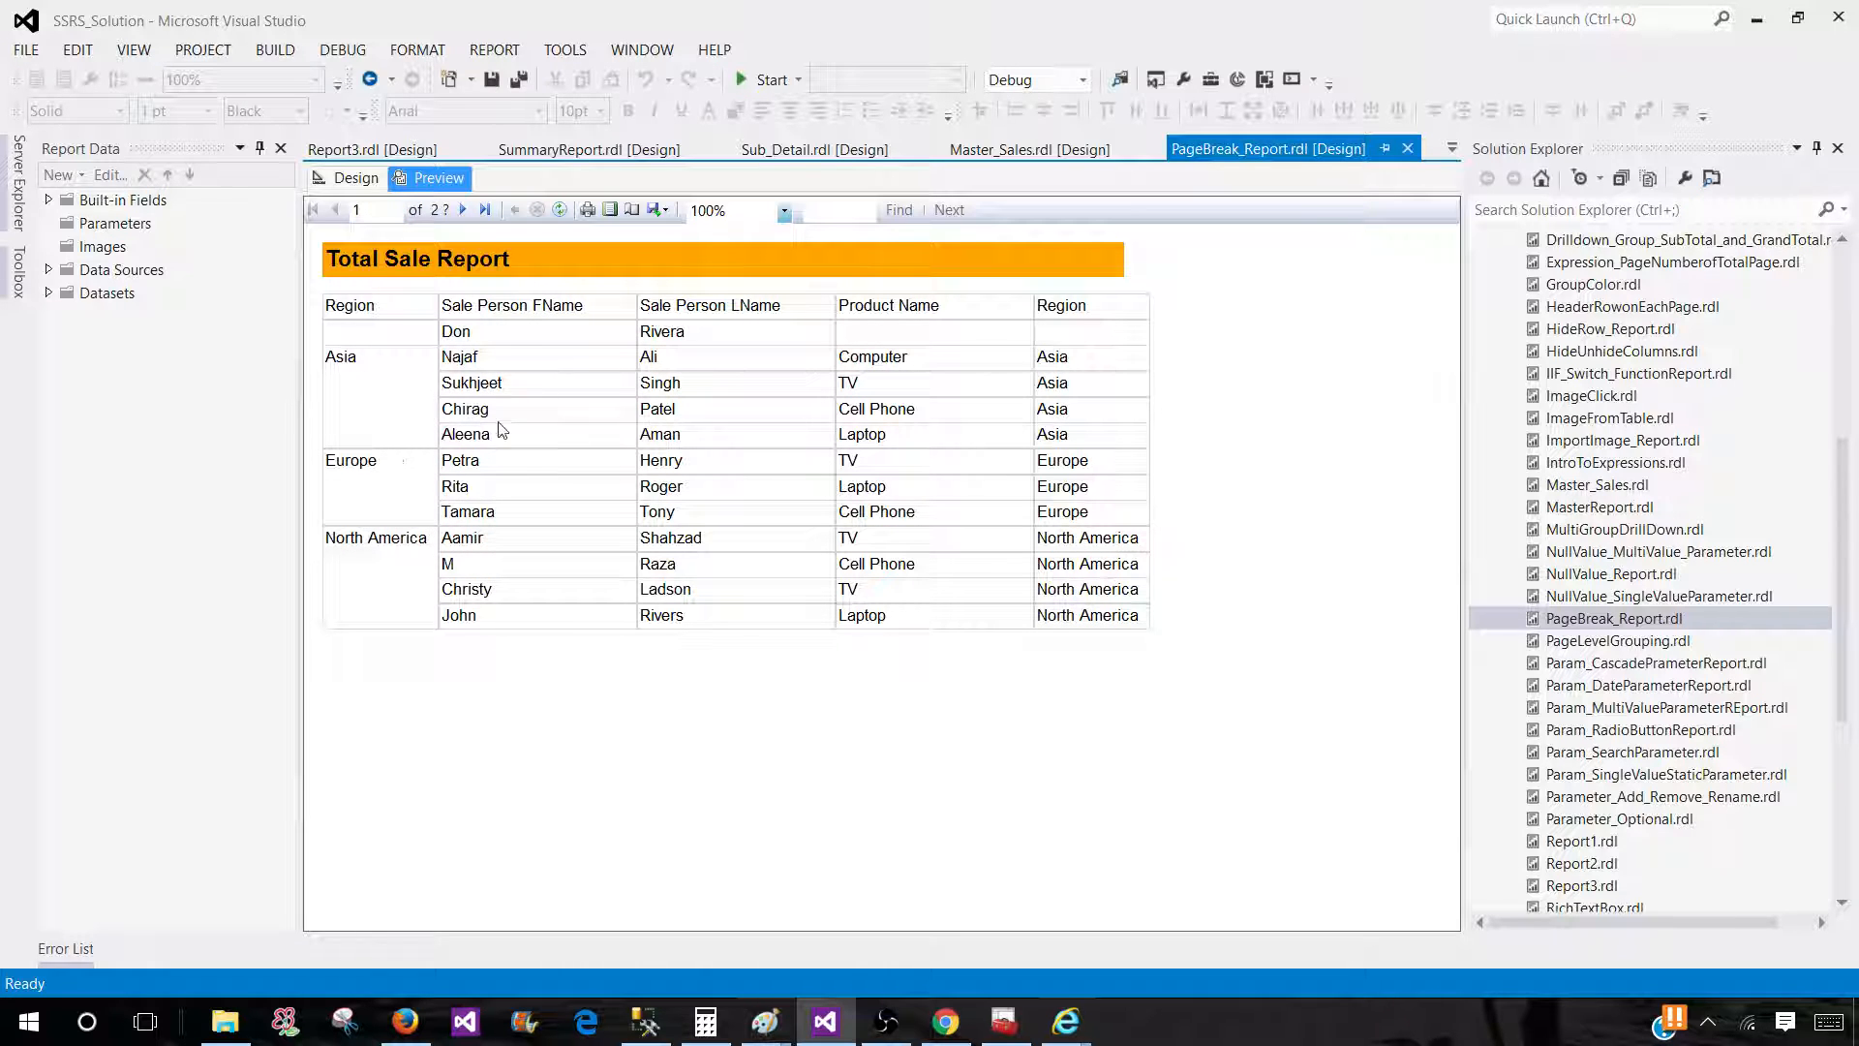
left_click(356, 178)
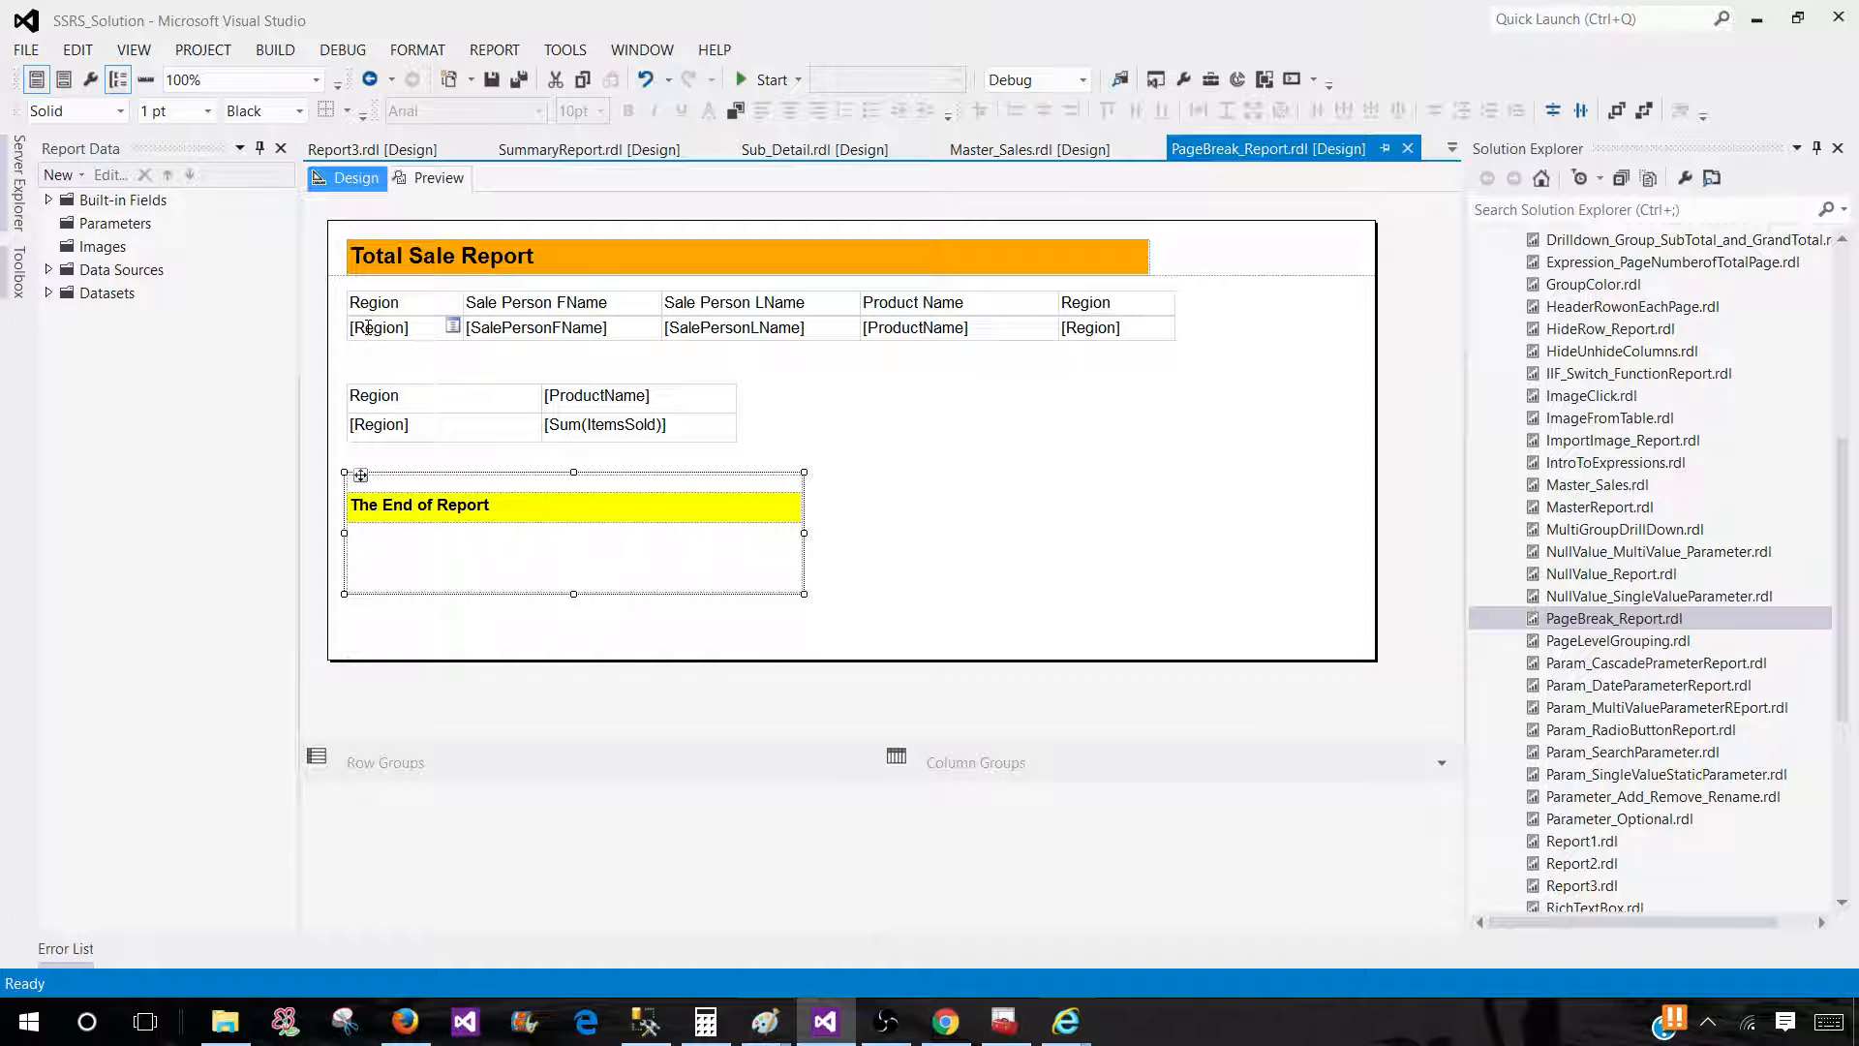
Step: Set the Region row group to break pages between each group instance
left_click(379, 328)
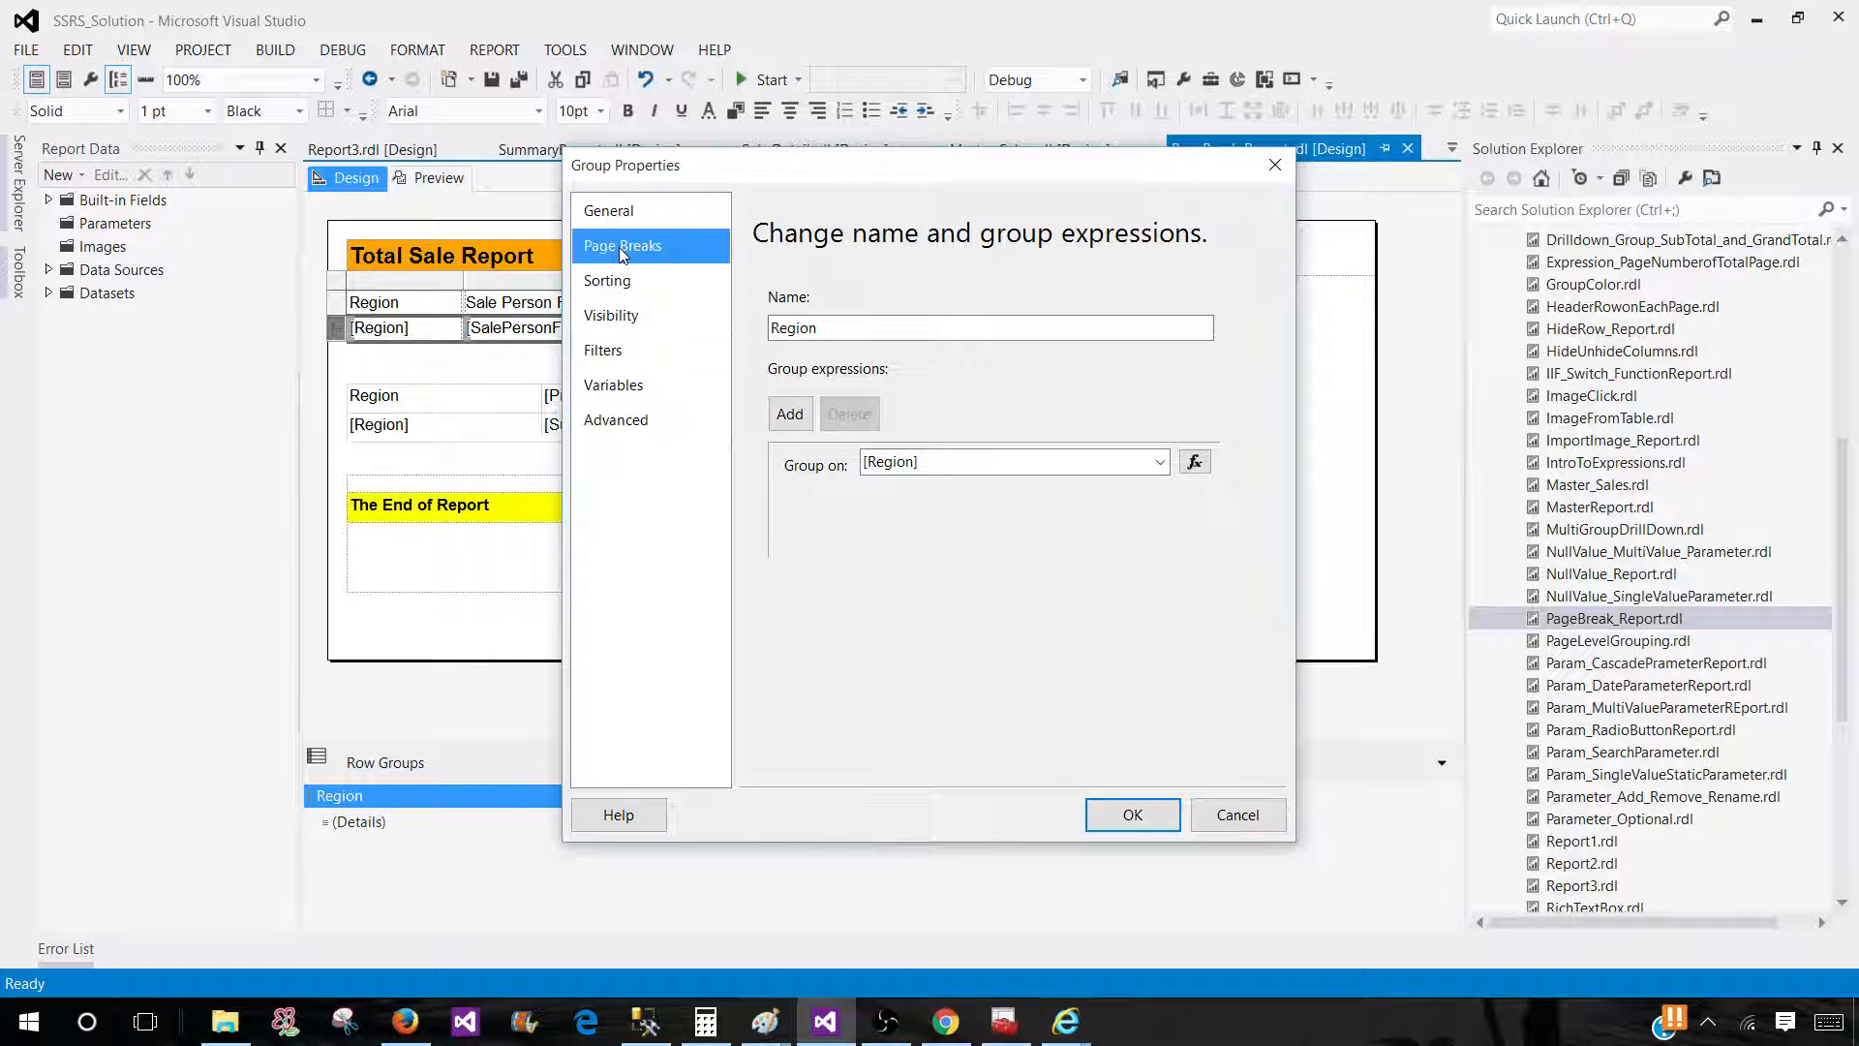
left_click(621, 246)
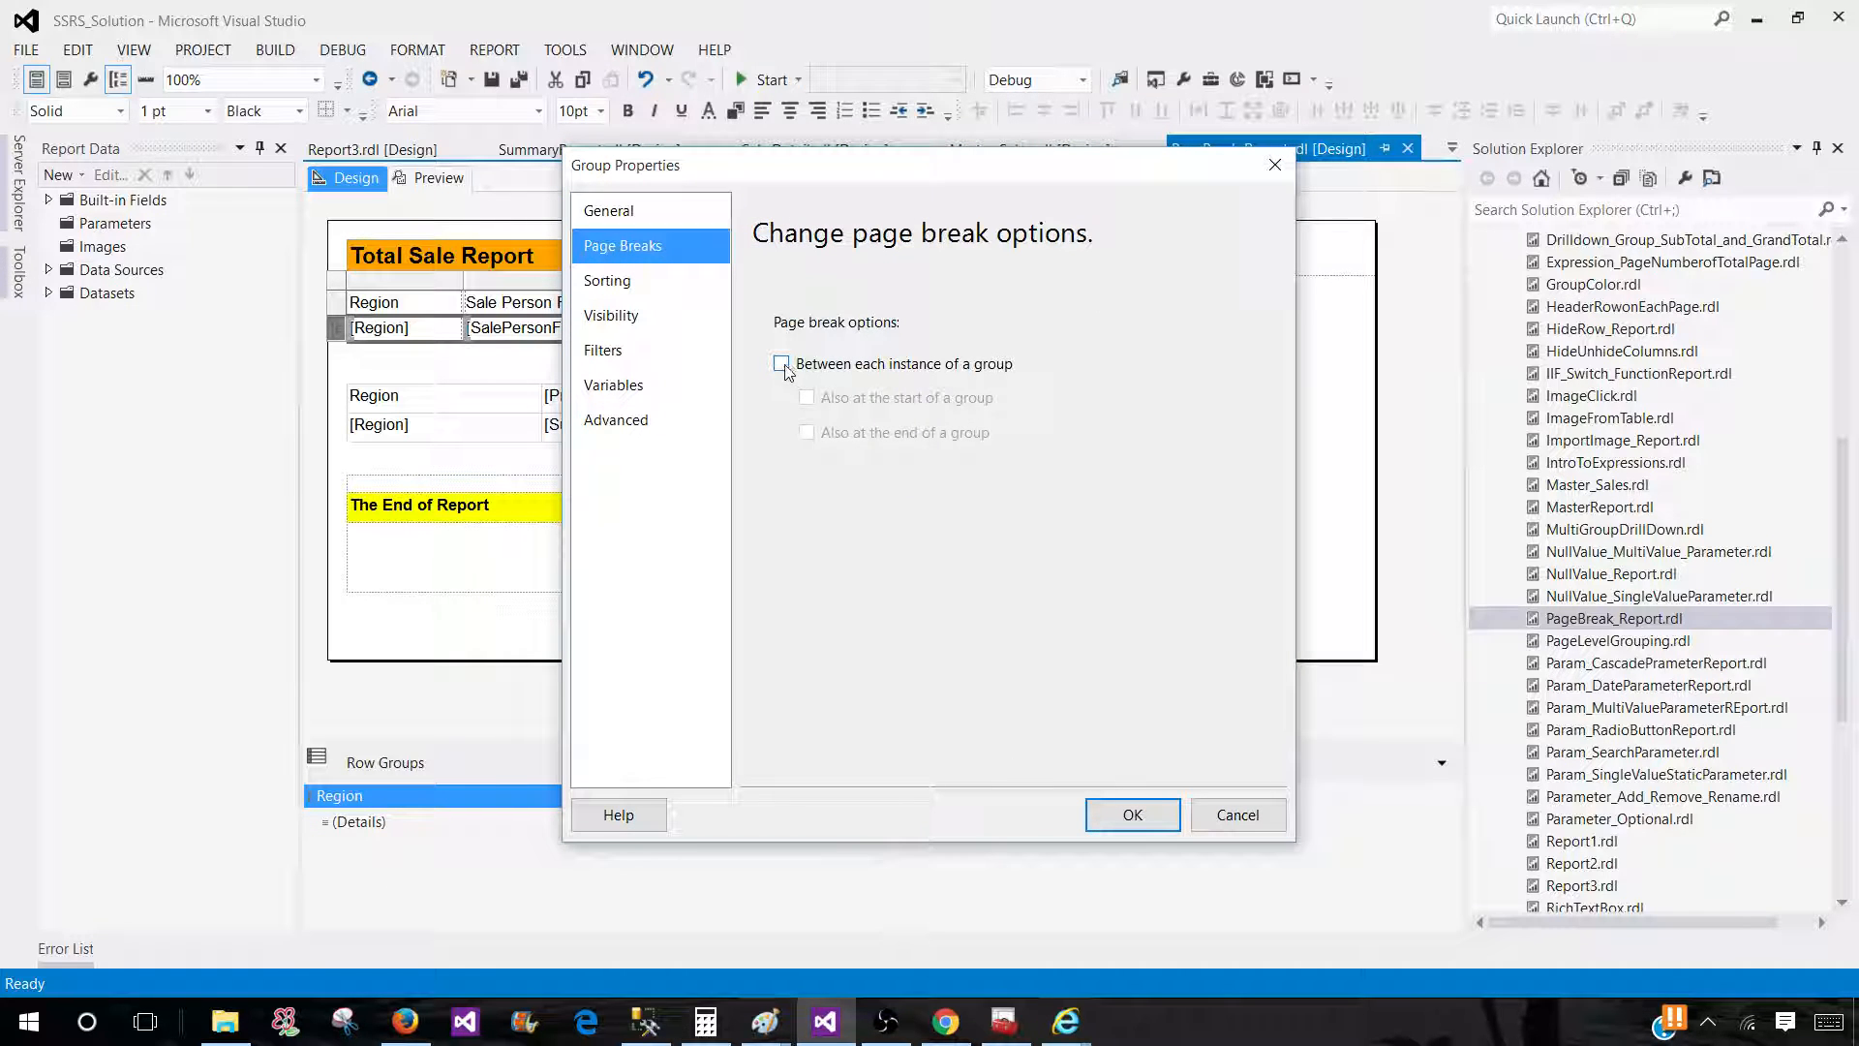
left_click(783, 362)
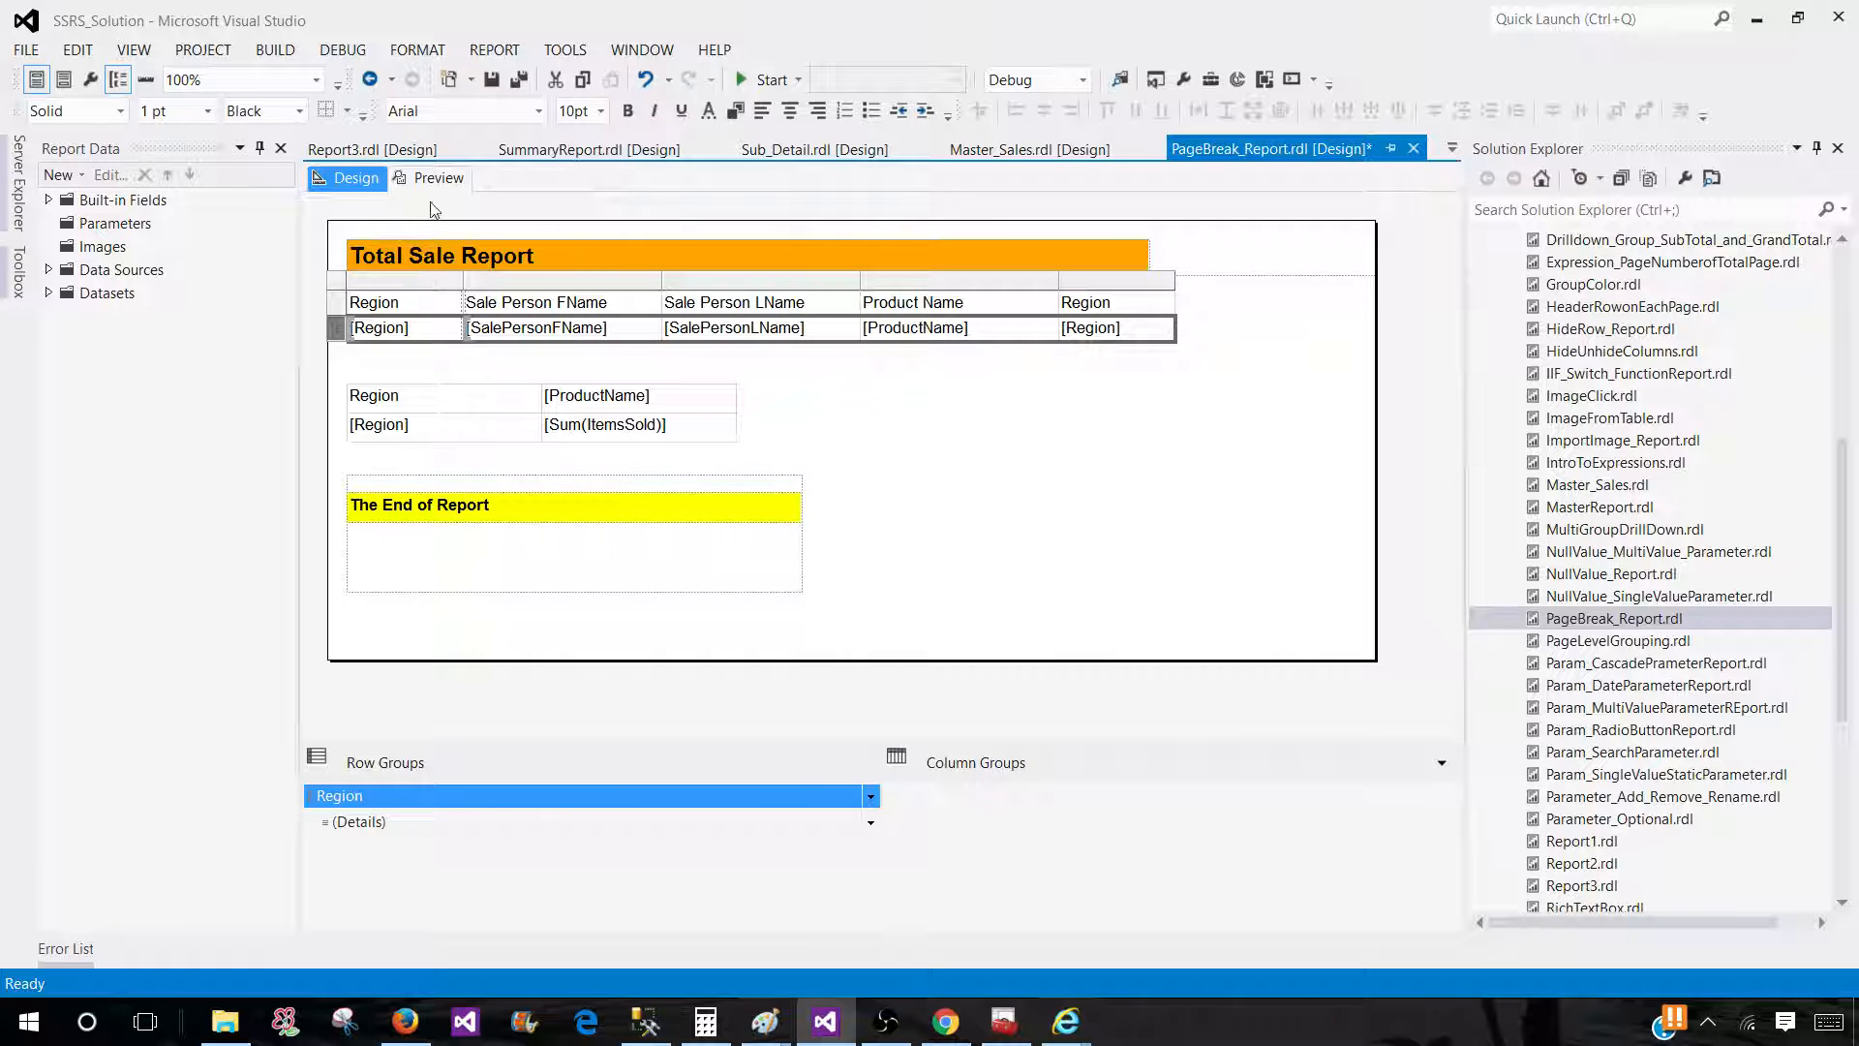
left_click(438, 178)
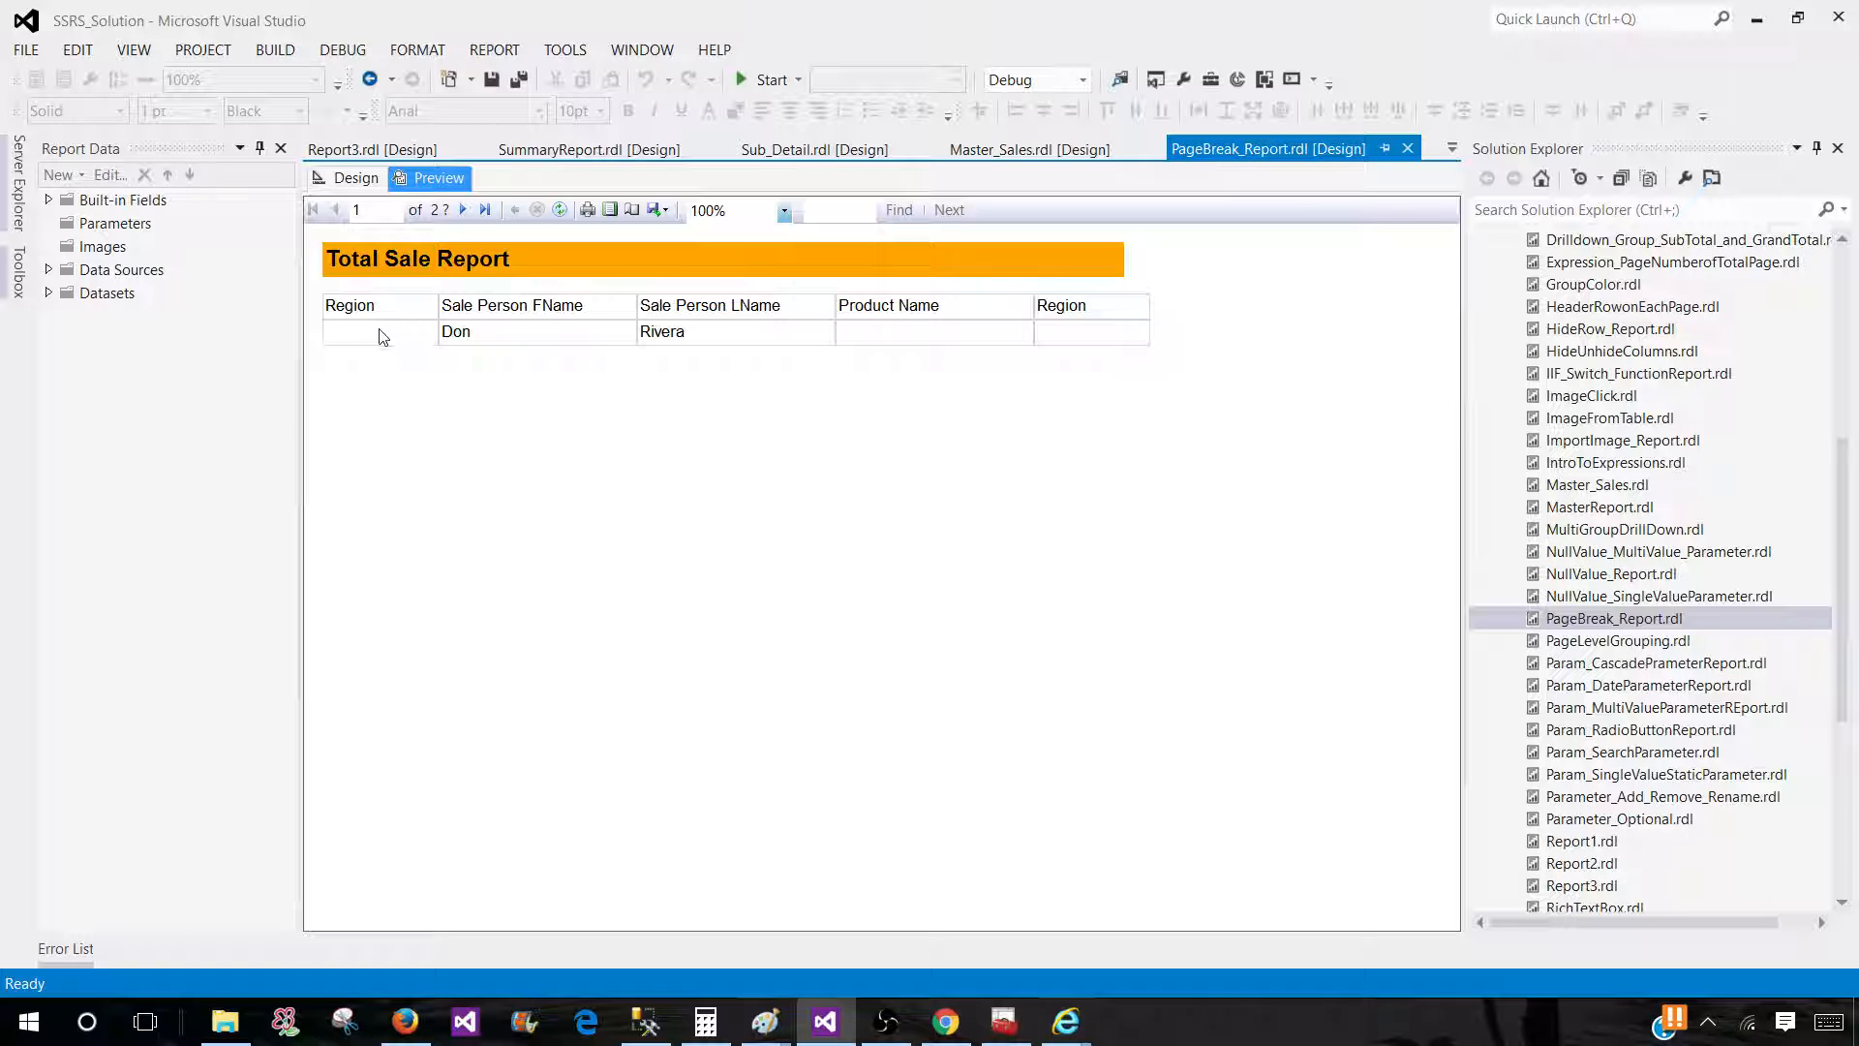
left_click(463, 210)
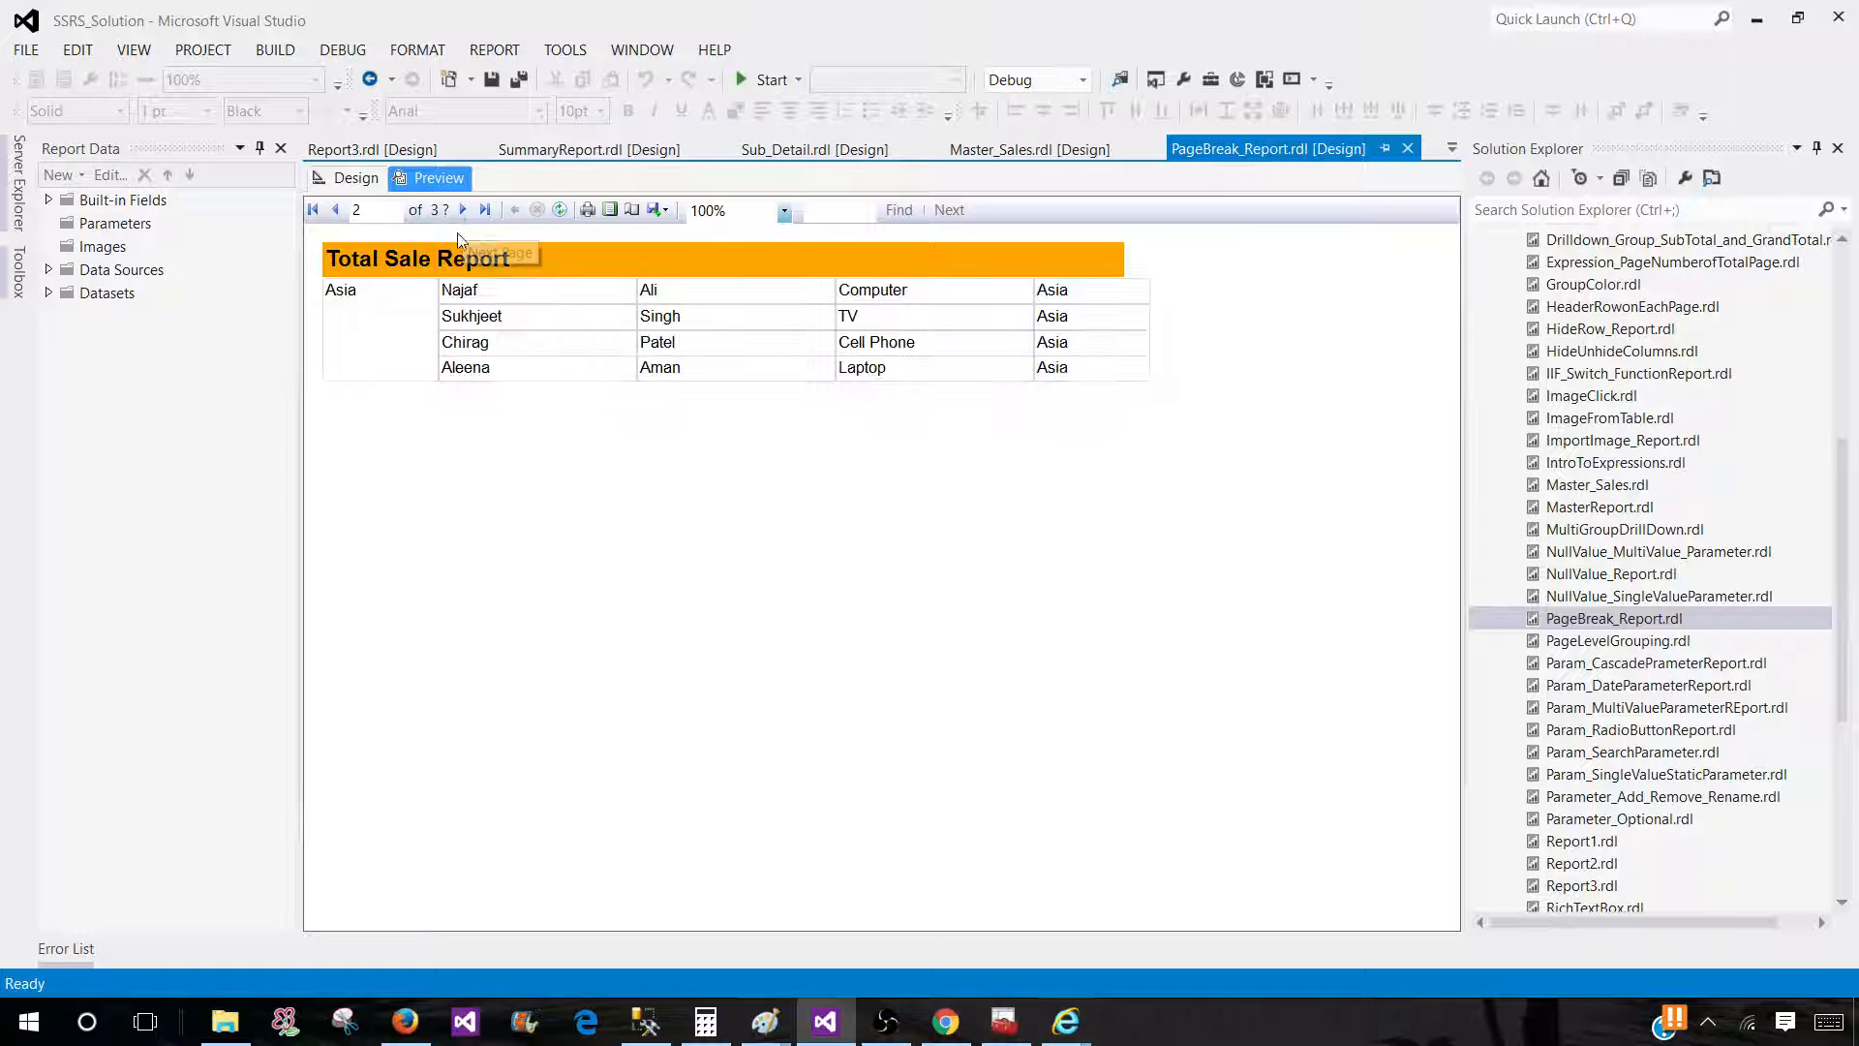
left_click(463, 209)
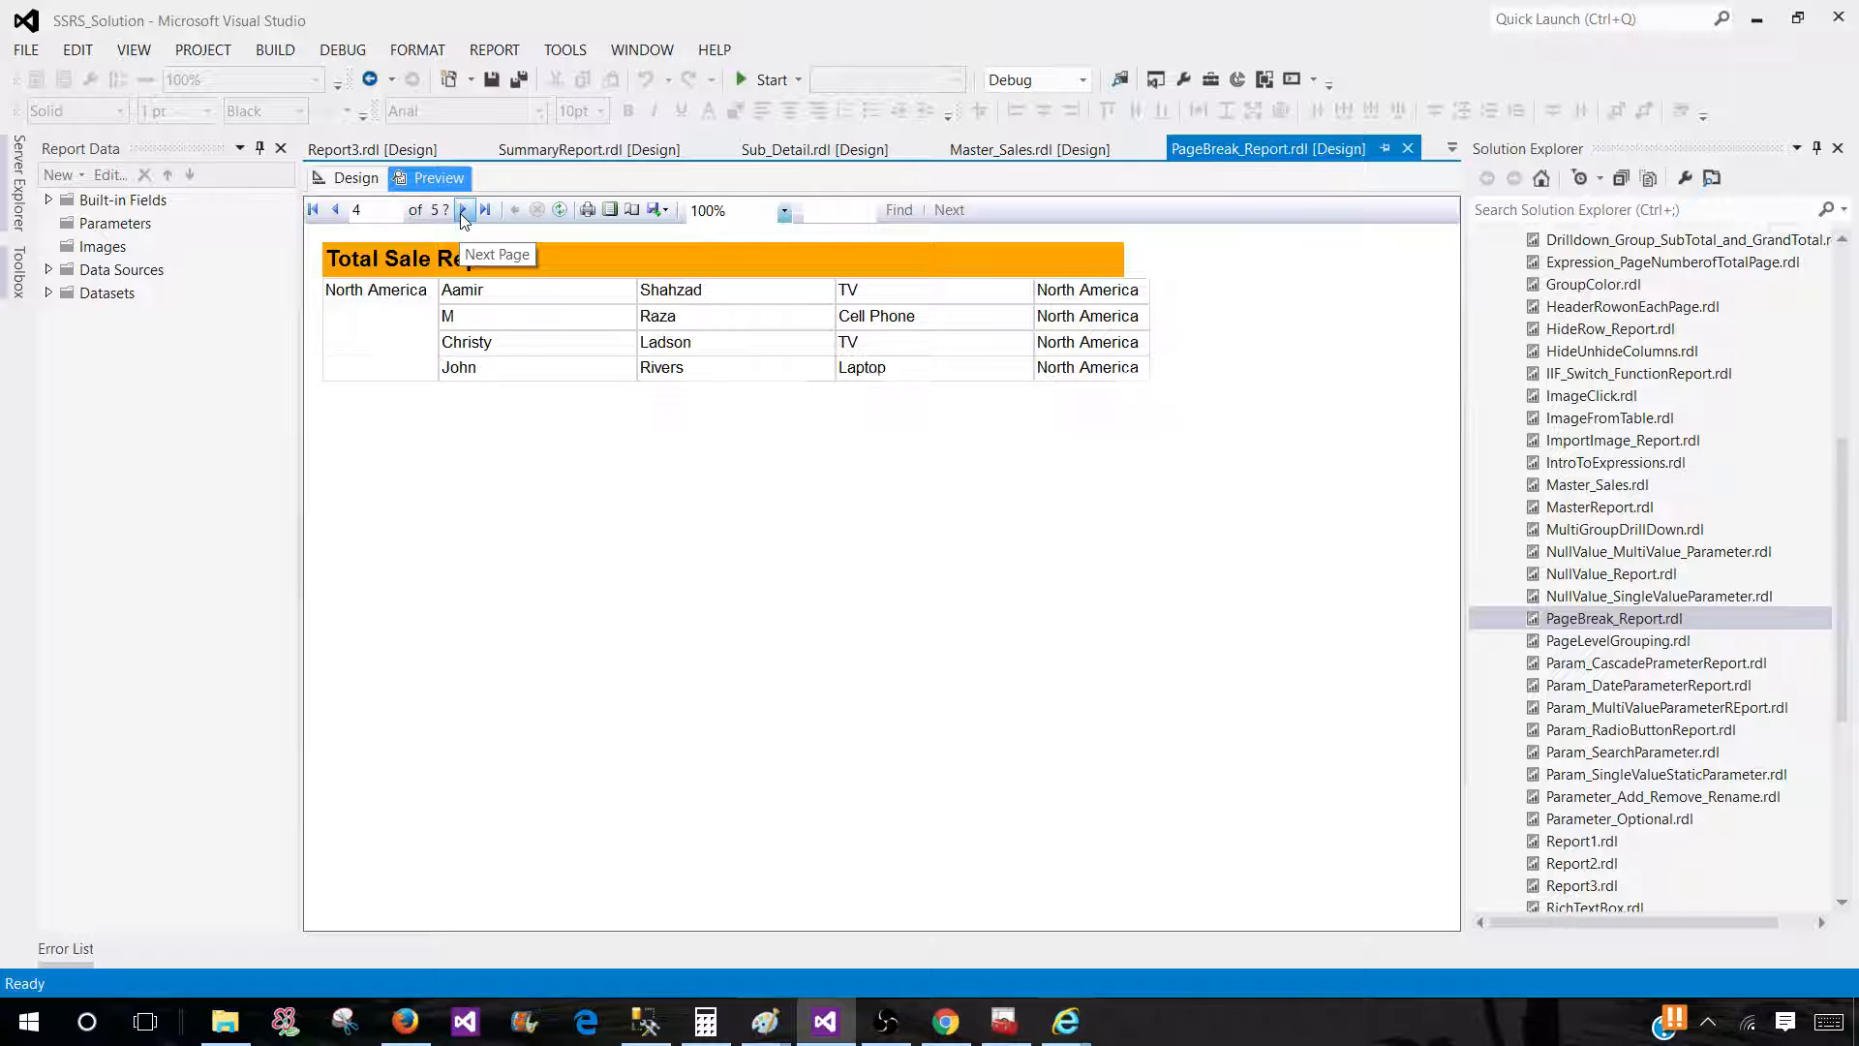
left_click(463, 209)
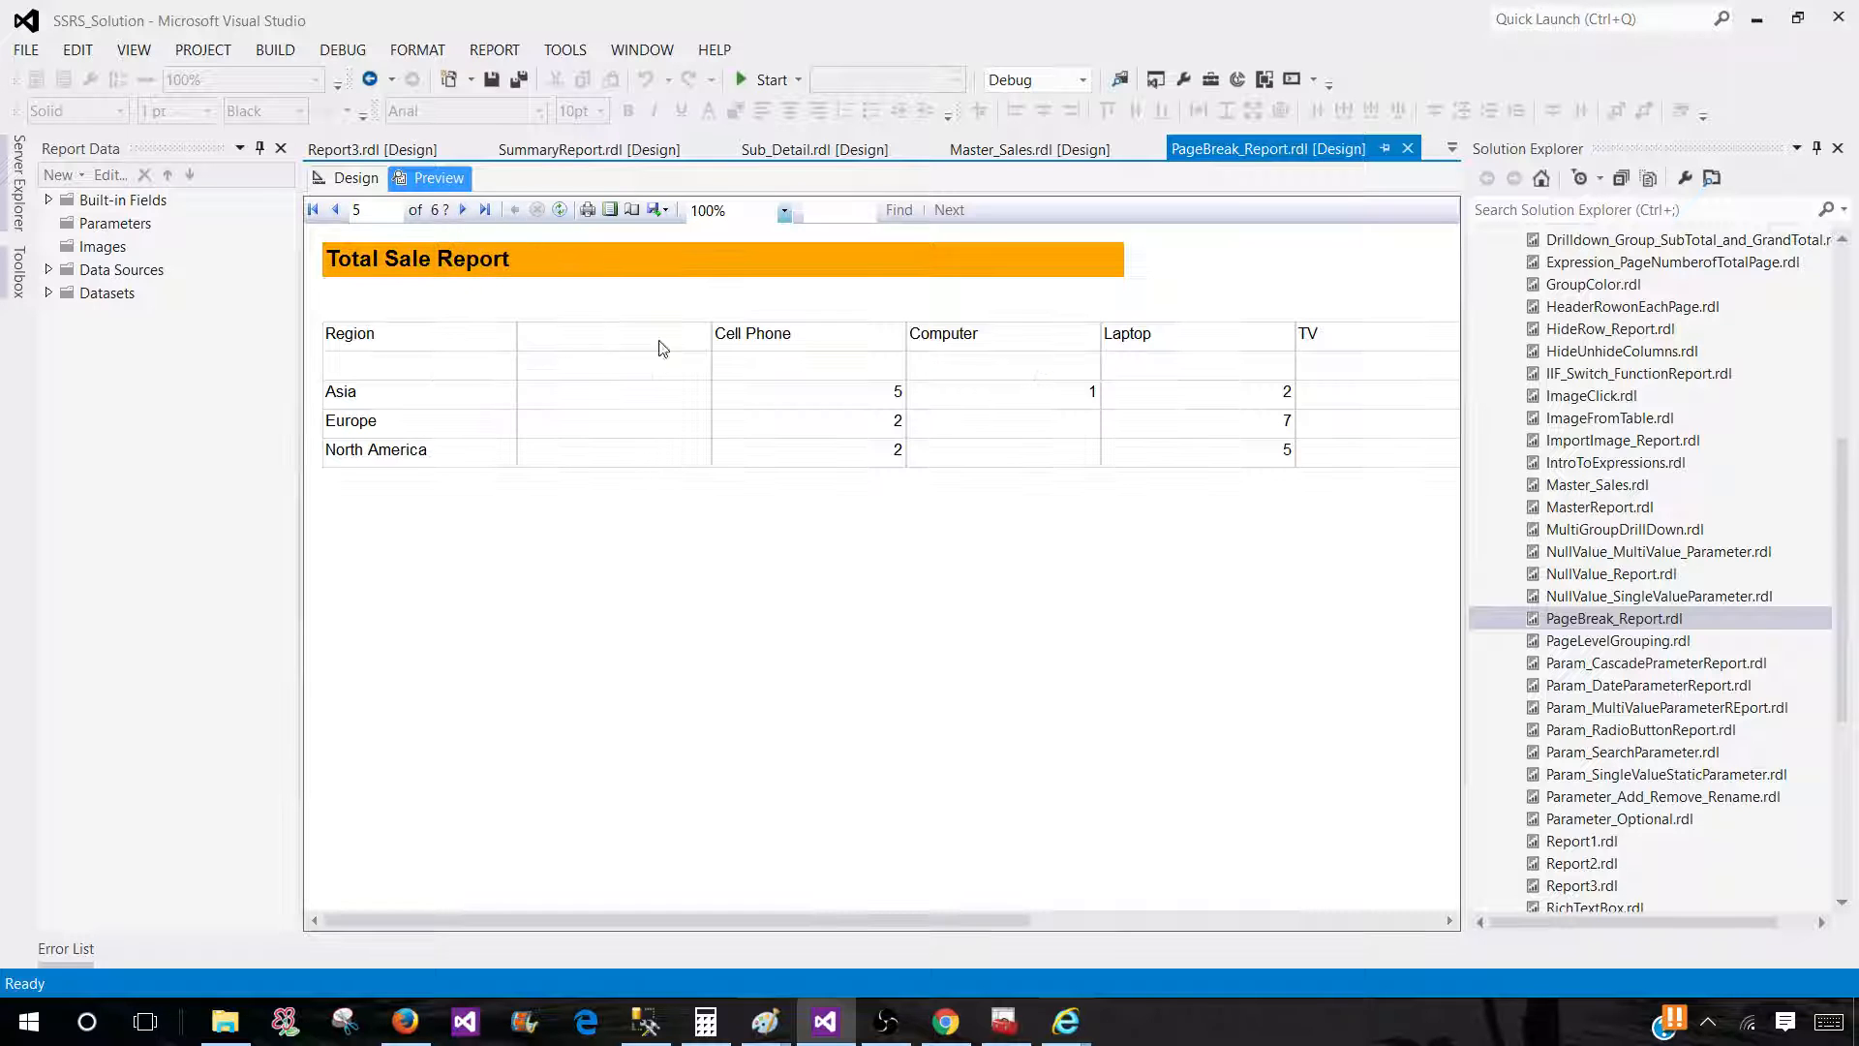
left_click(461, 209)
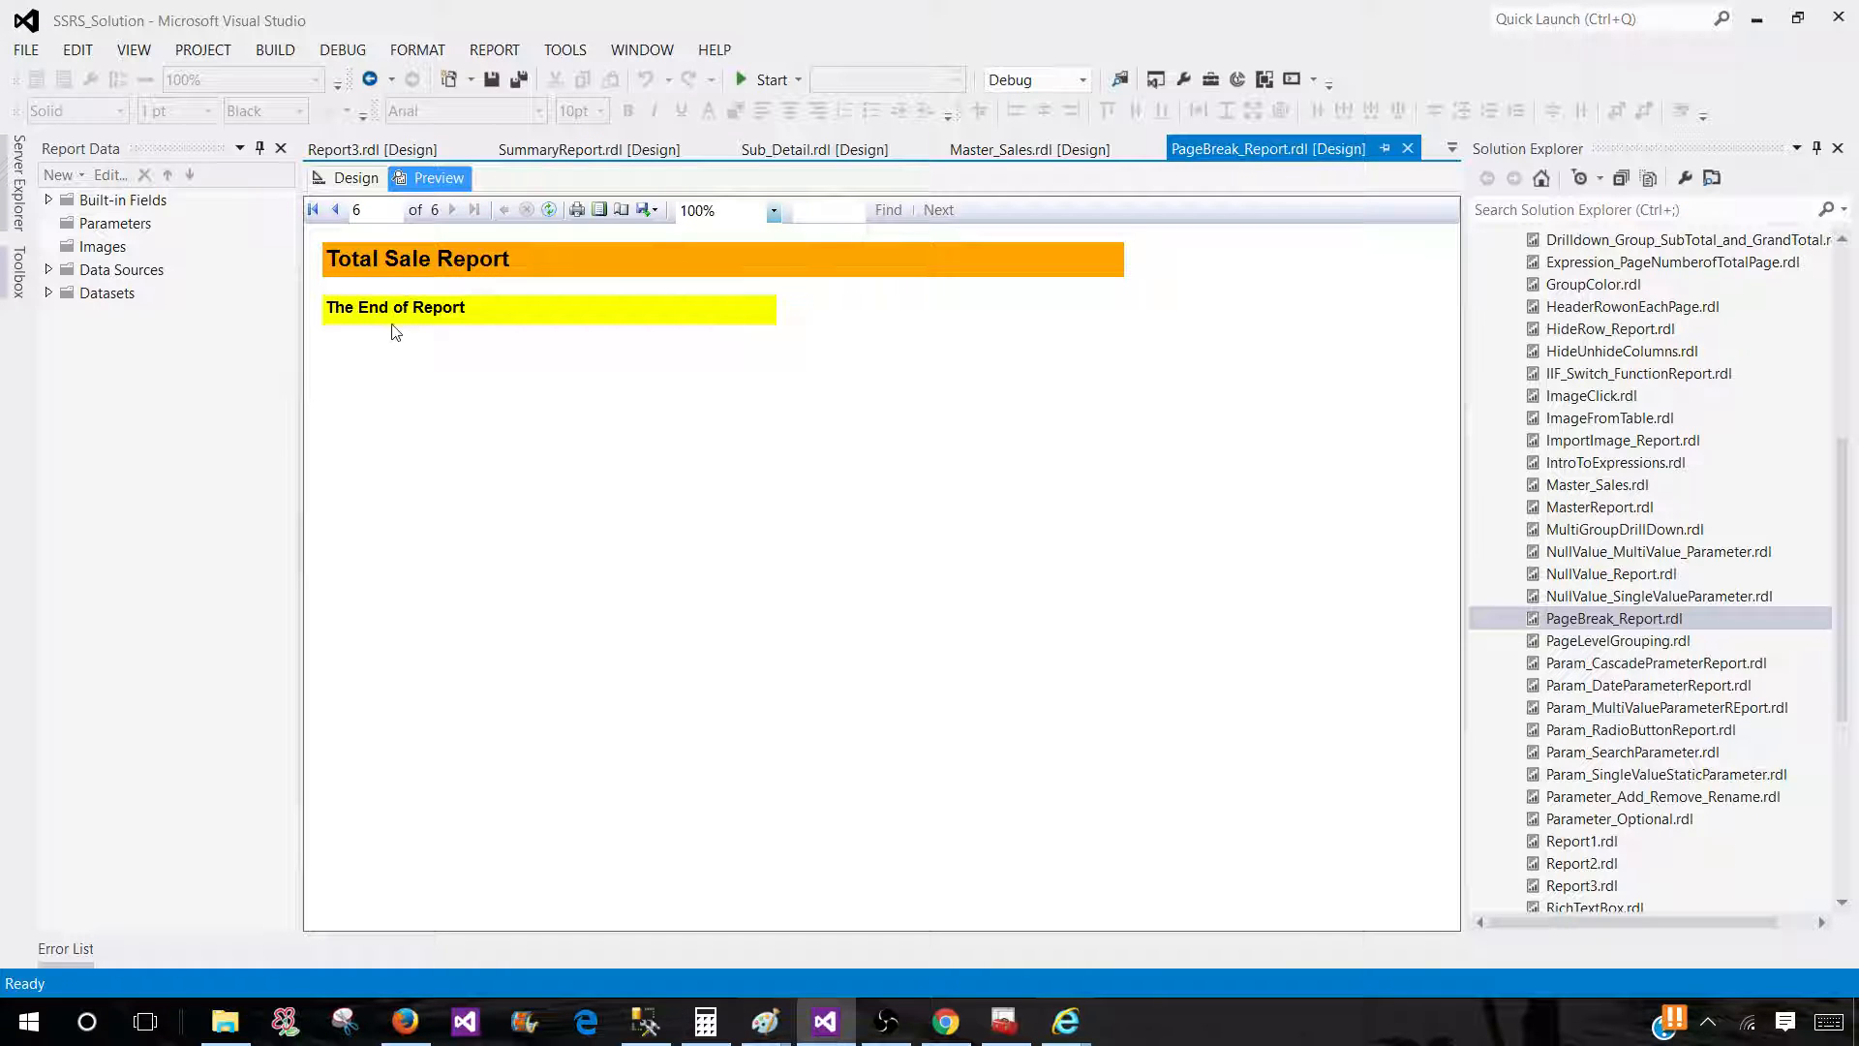
left_click(370, 209)
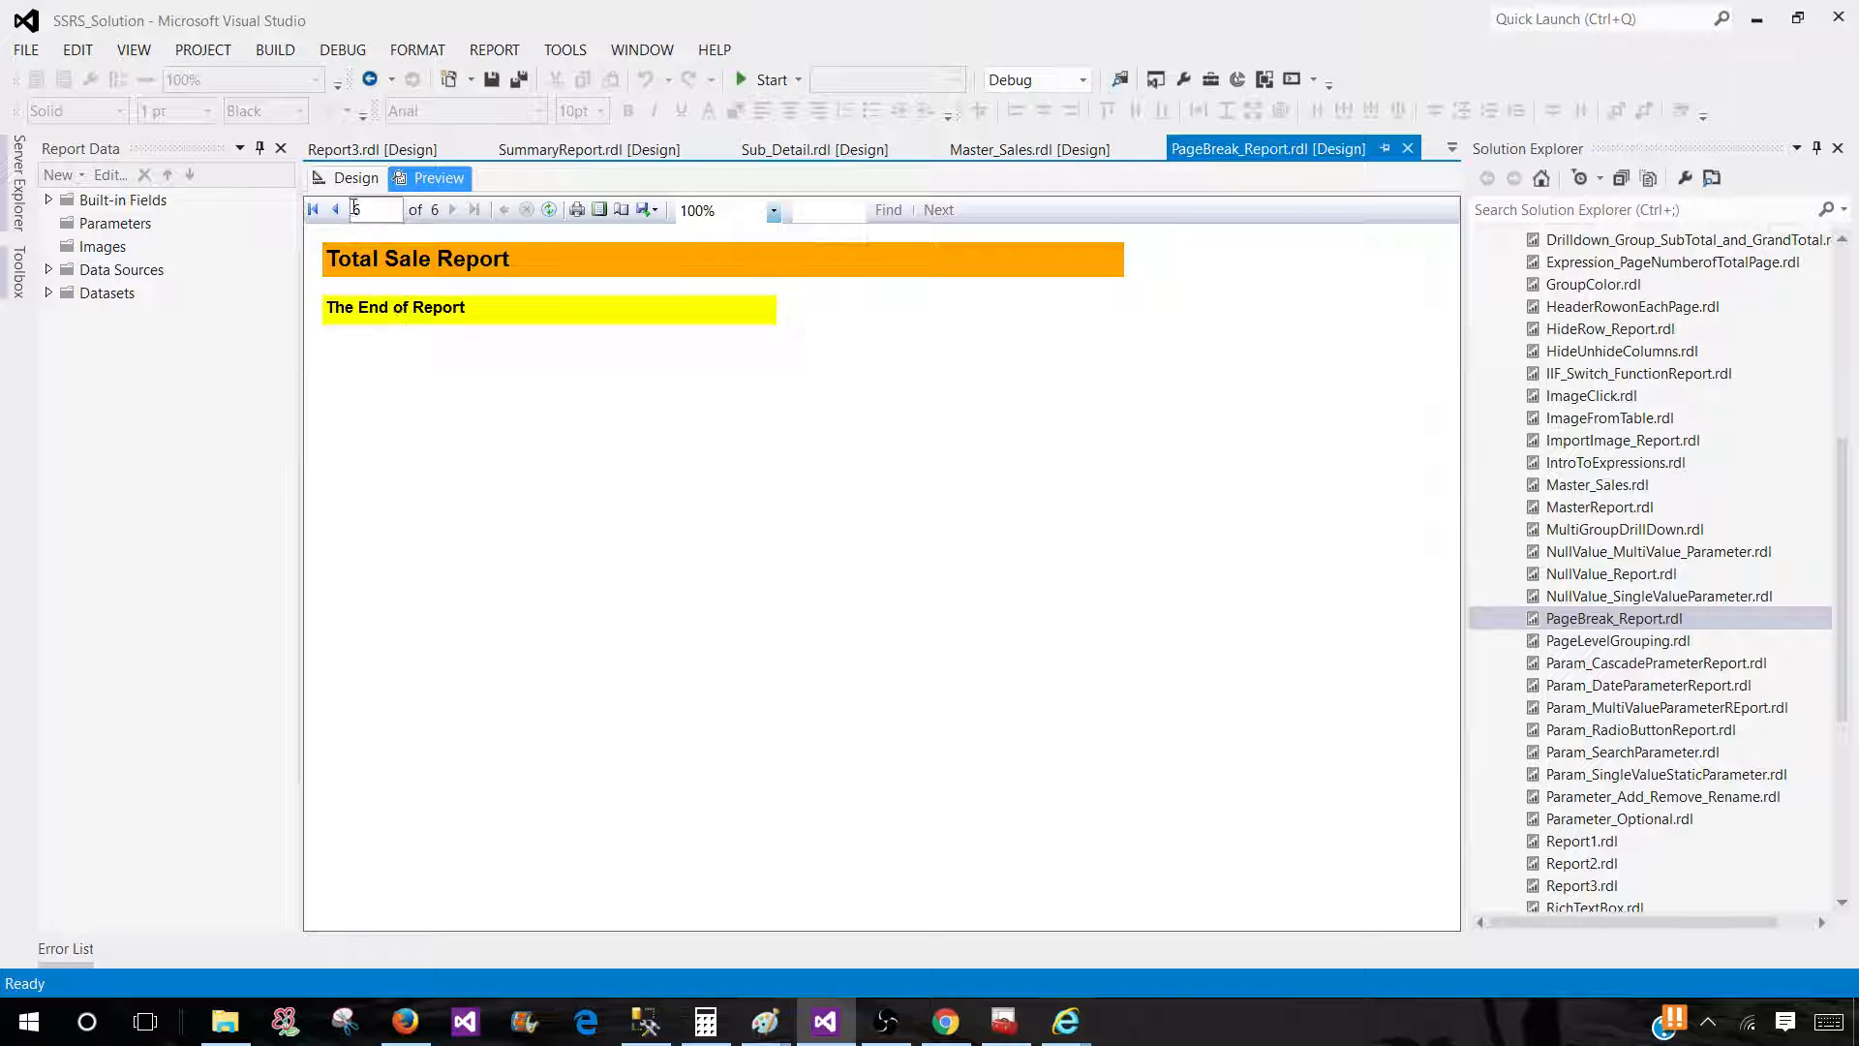
left_click(356, 178)
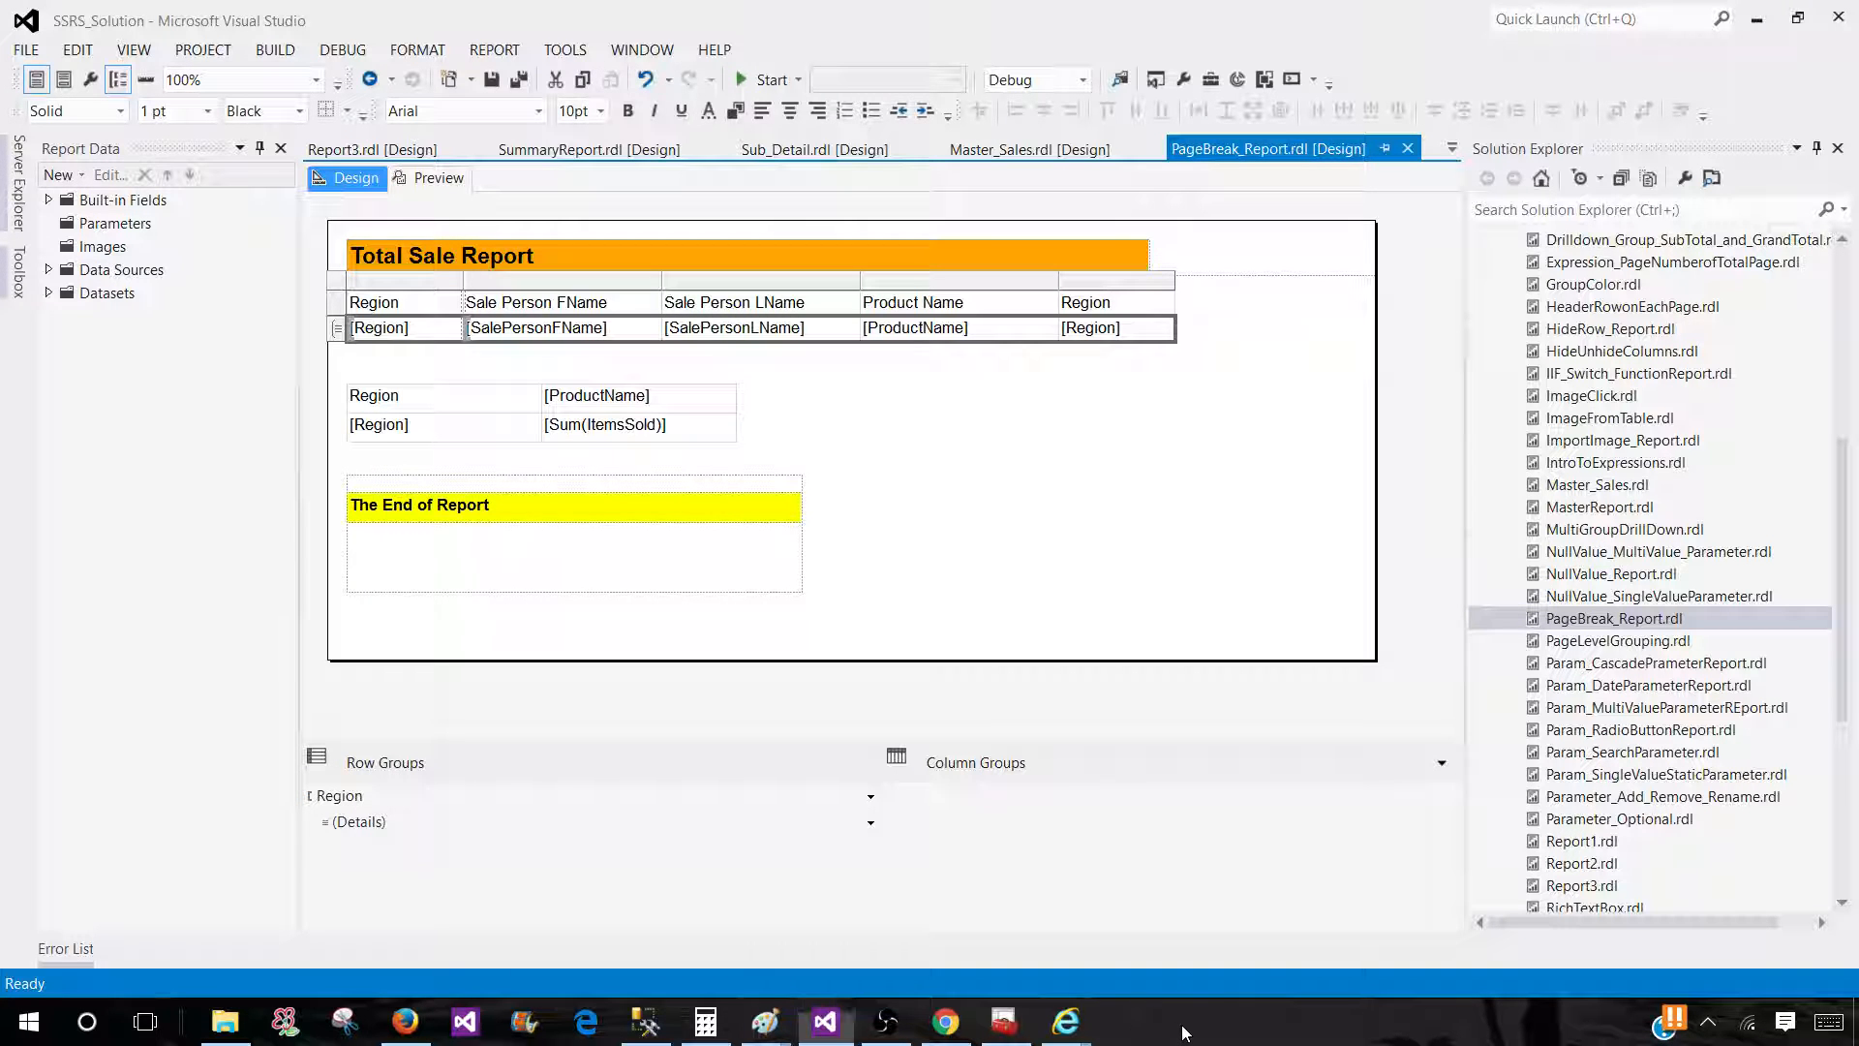